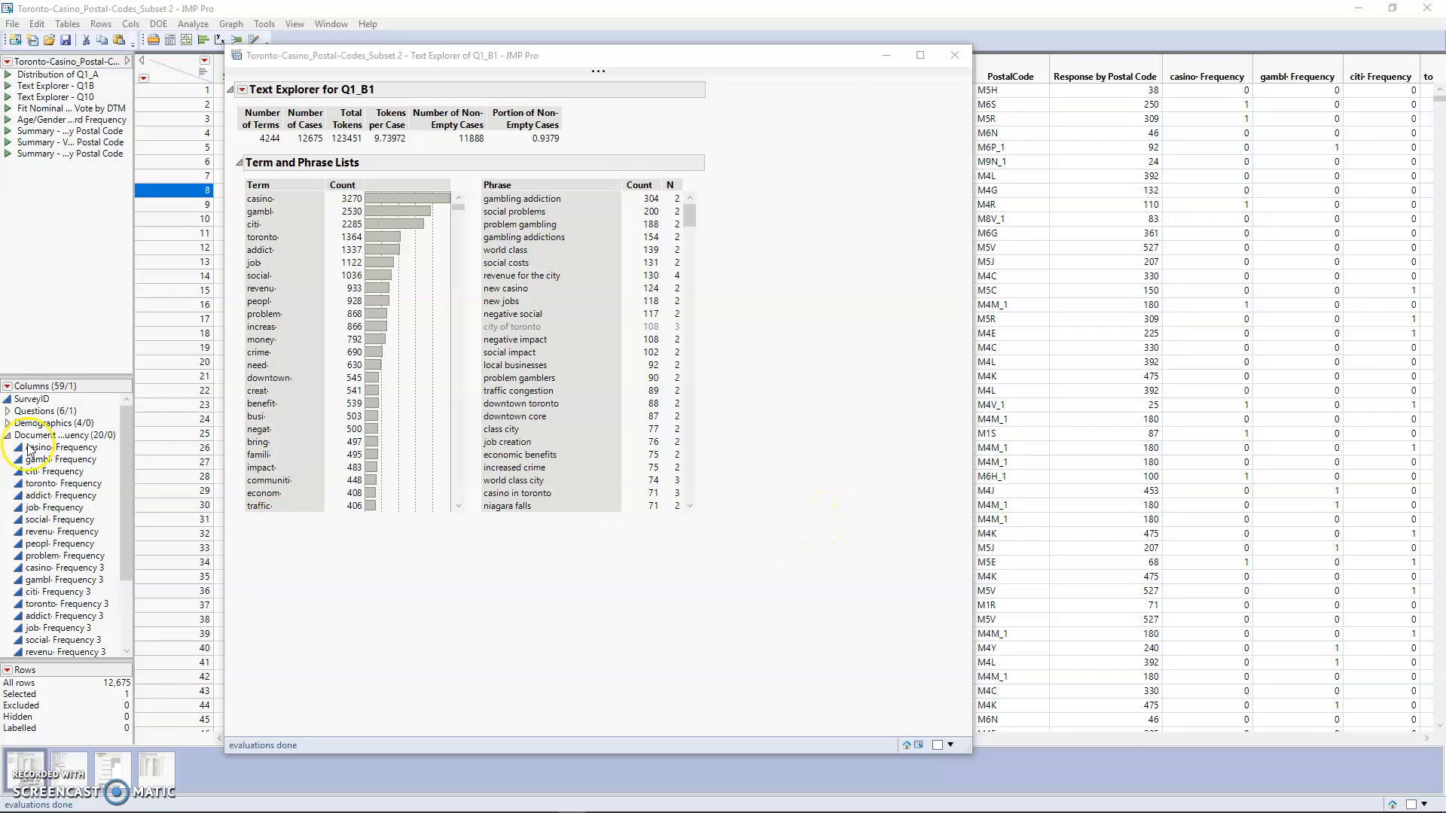
{"action": "mouse_move", "coordinate": [542, 455]}
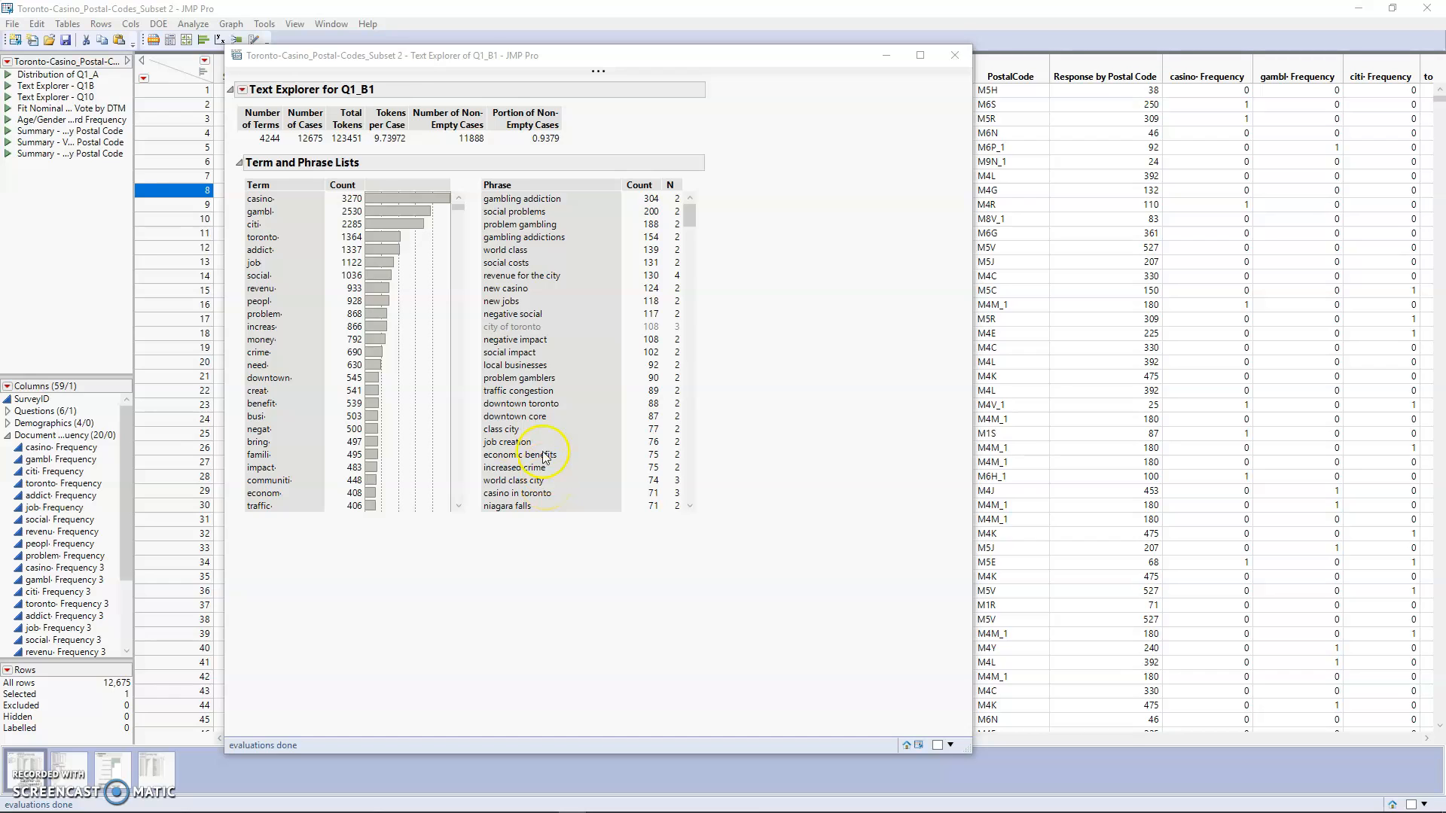
{"action": "mouse_move", "coordinate": [557, 461]}
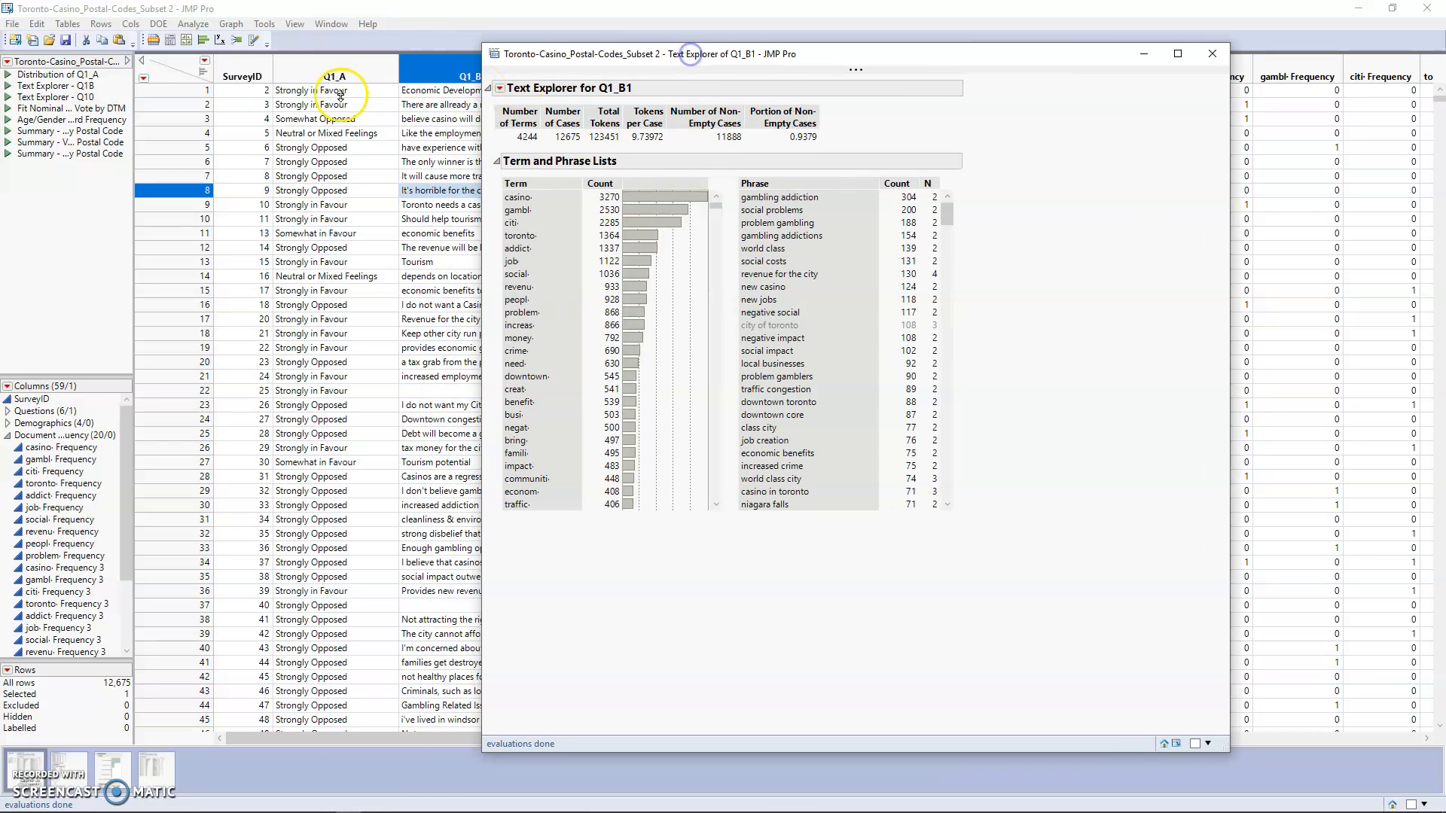
{"action": "mouse_move", "coordinate": [385, 234]}
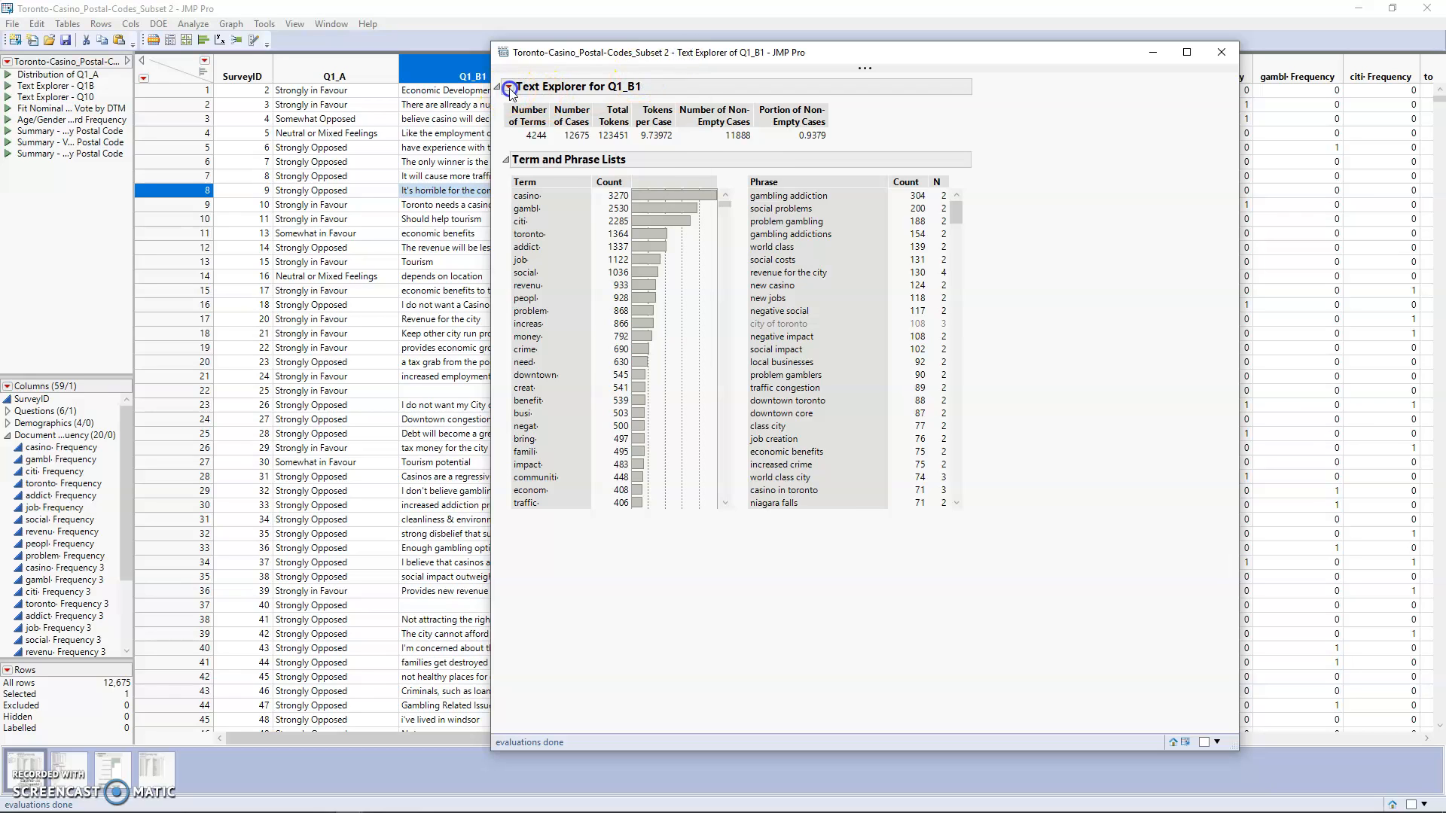
- Add a local data filter on the Q1_A column from the Questions group
{"action": "left_click", "coordinate": [509, 87]}
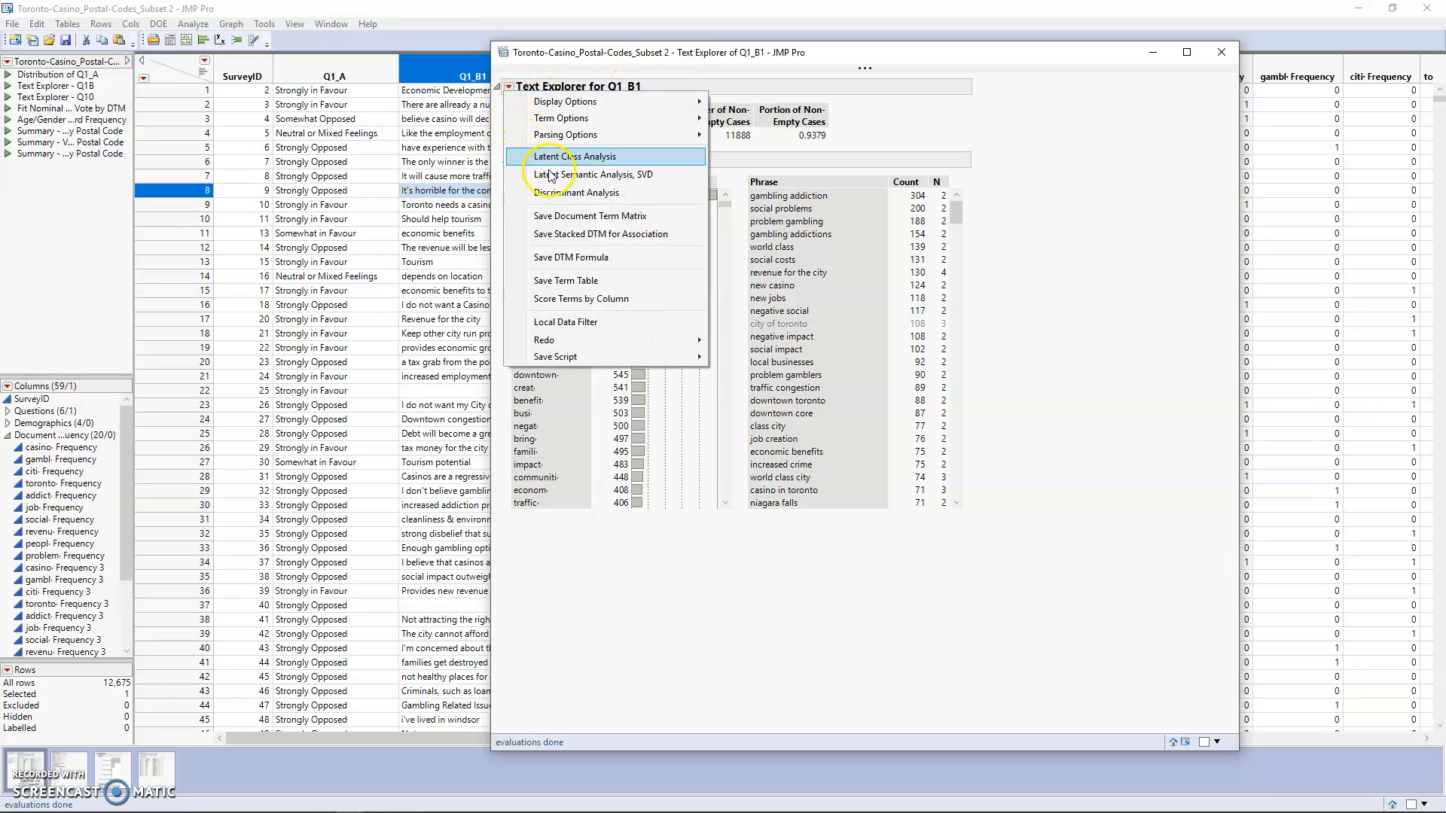
{"action": "left_click", "coordinate": [567, 321]}
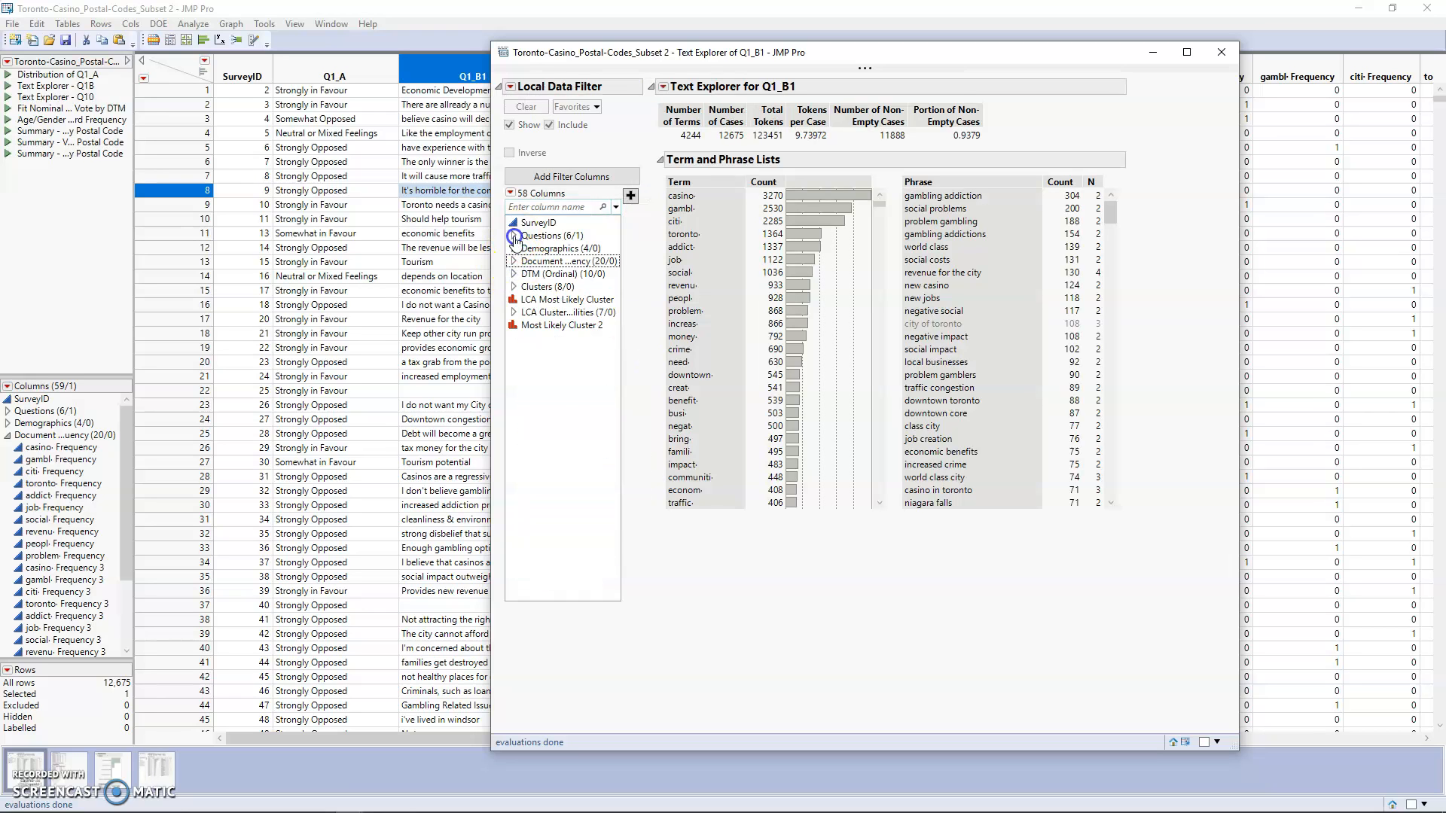
{"action": "left_click", "coordinate": [512, 235]}
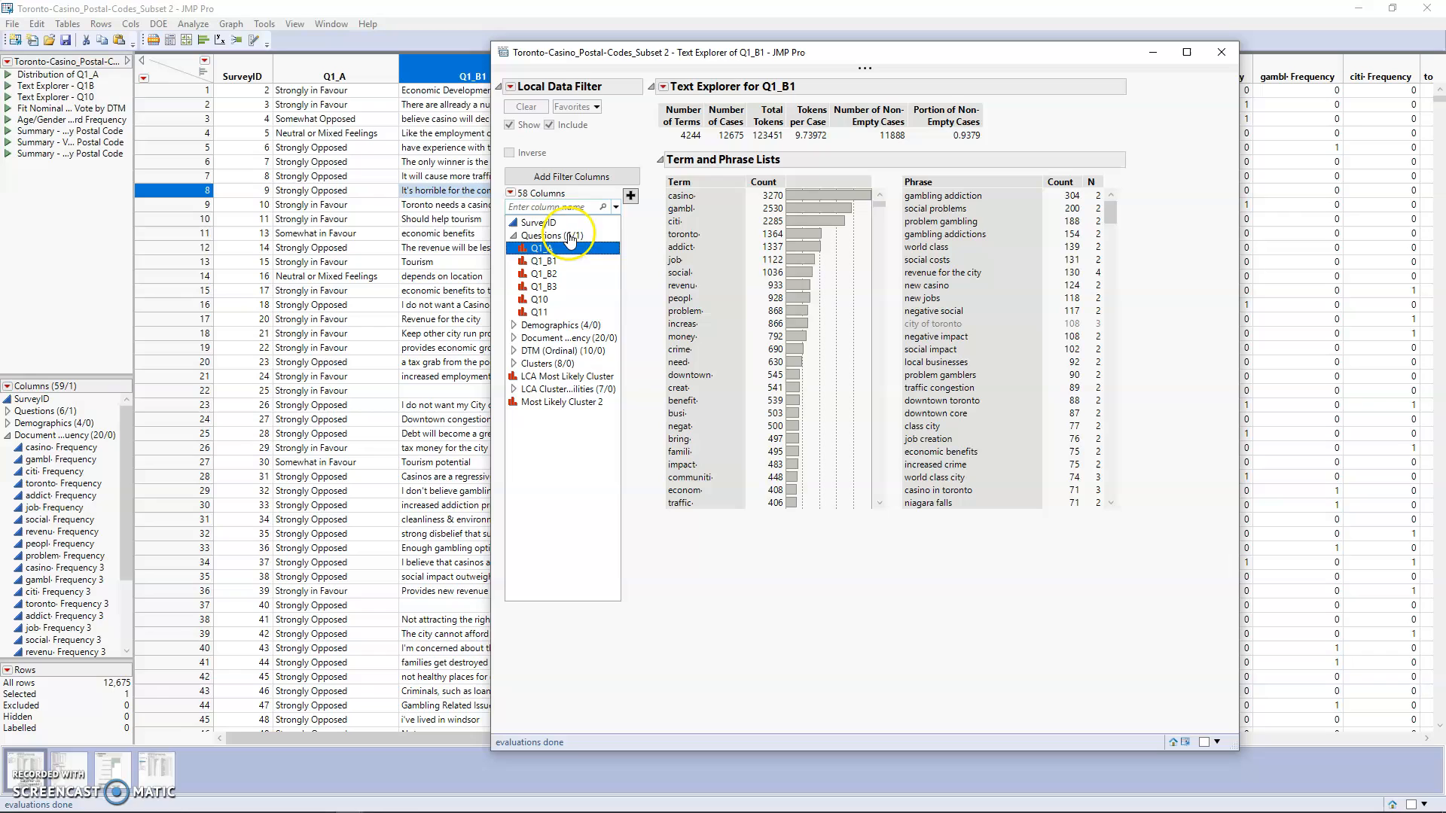
{"action": "left_click", "coordinate": [548, 247]}
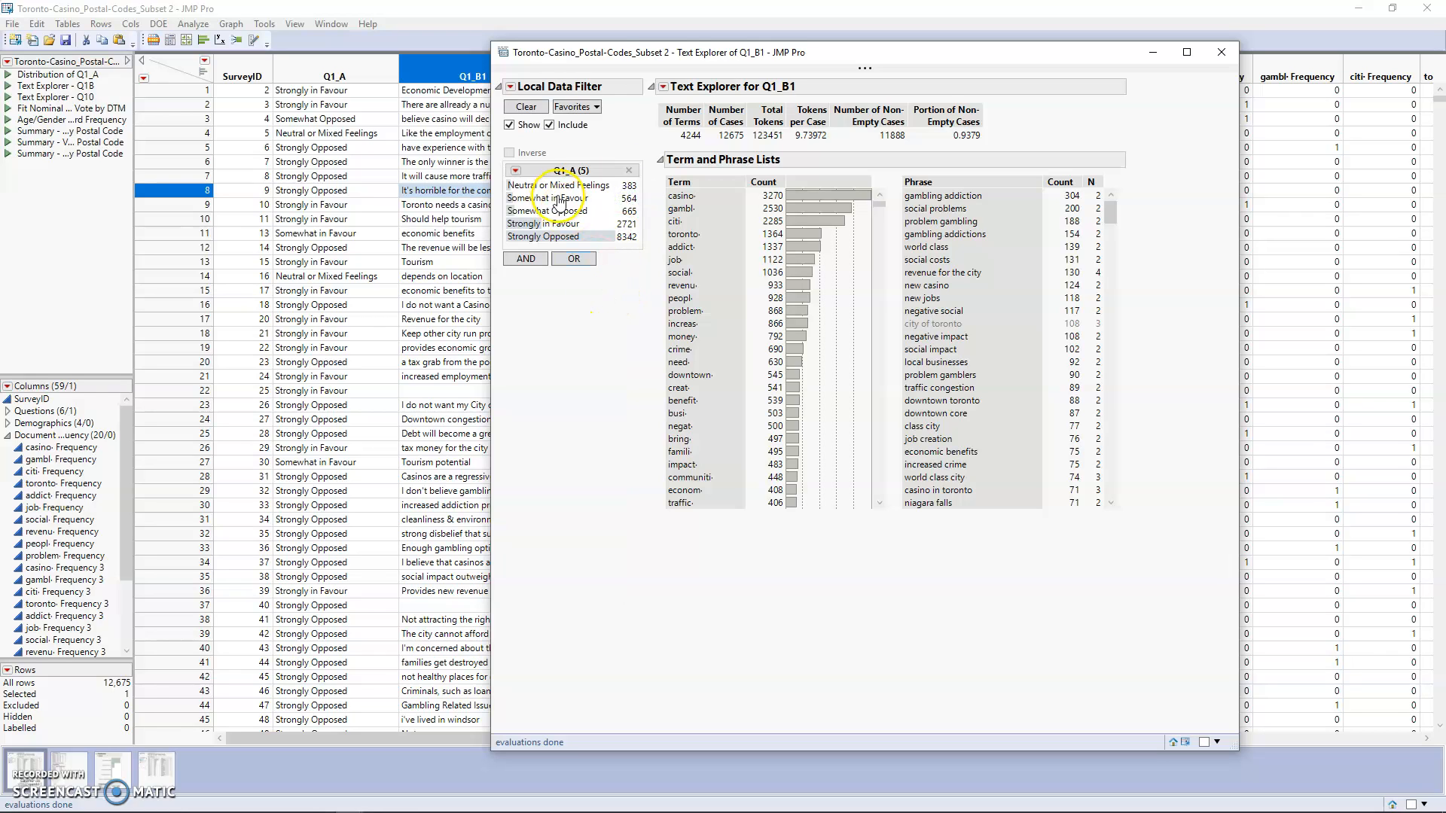
- Restrict the filter to Somewhat Opposed and Strongly Opposed responses
{"action": "left_click", "coordinate": [545, 198]}
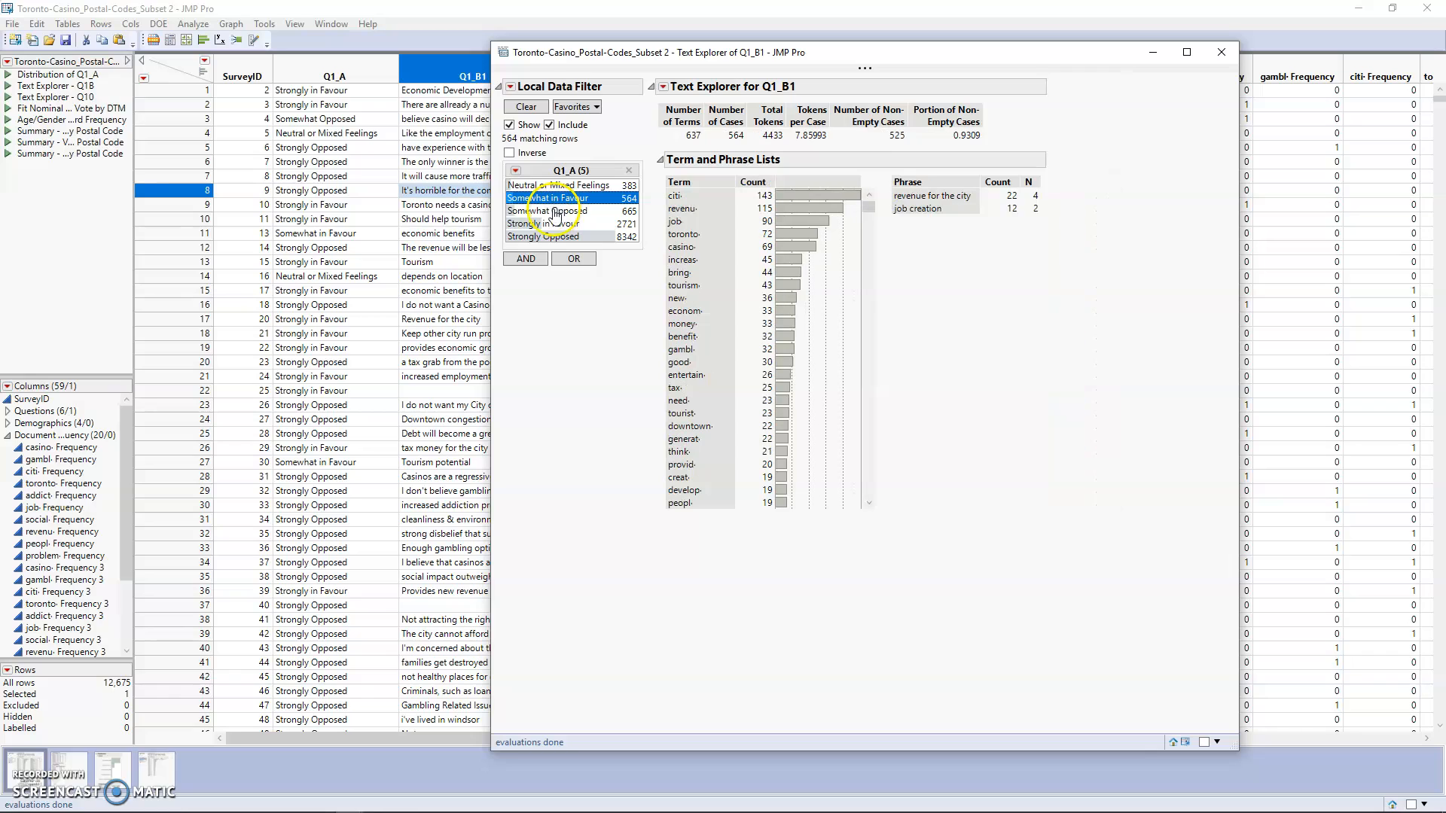
{"action": "left_click", "coordinate": [546, 211]}
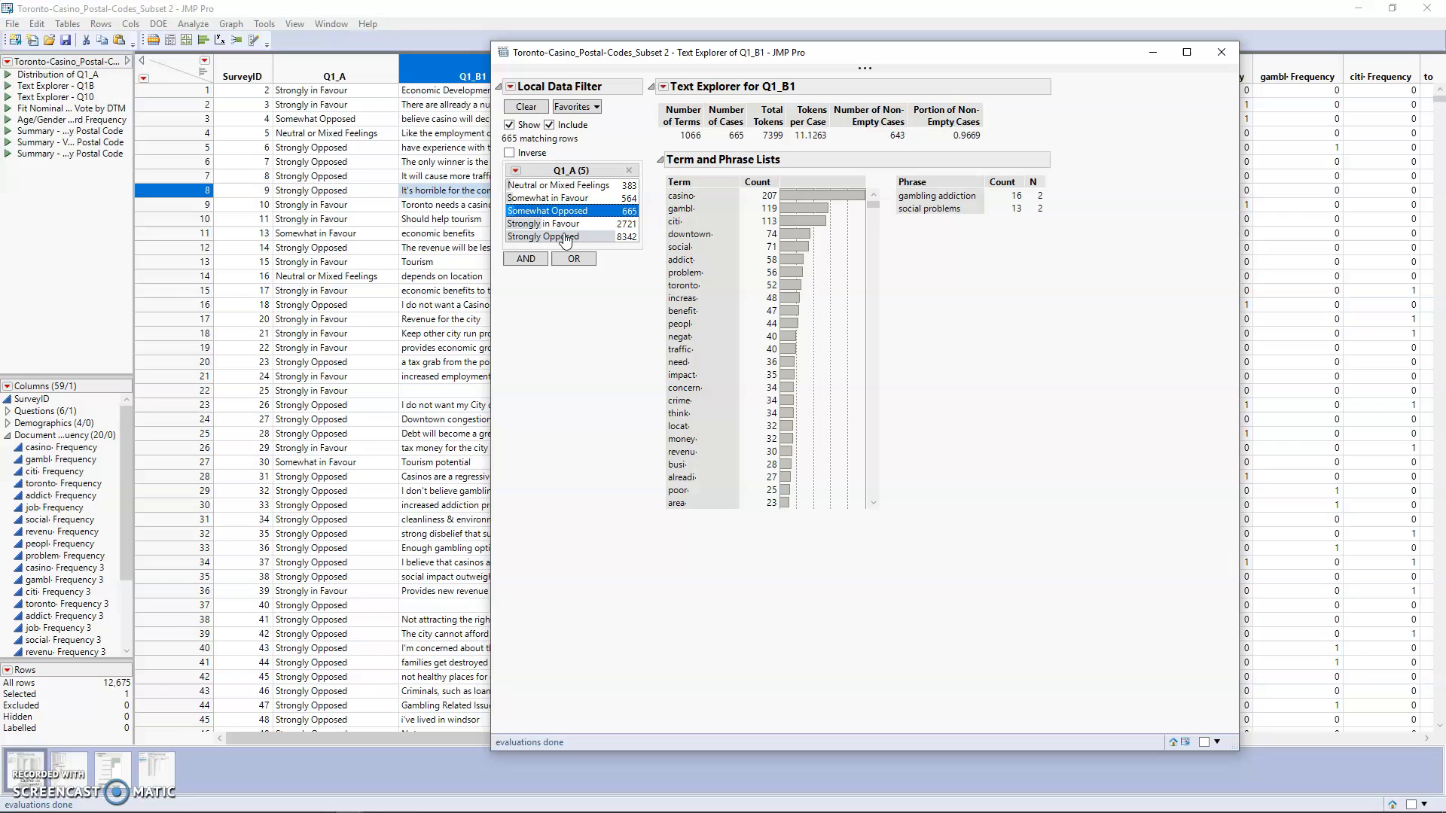
{"action": "left_click", "coordinate": [559, 237]}
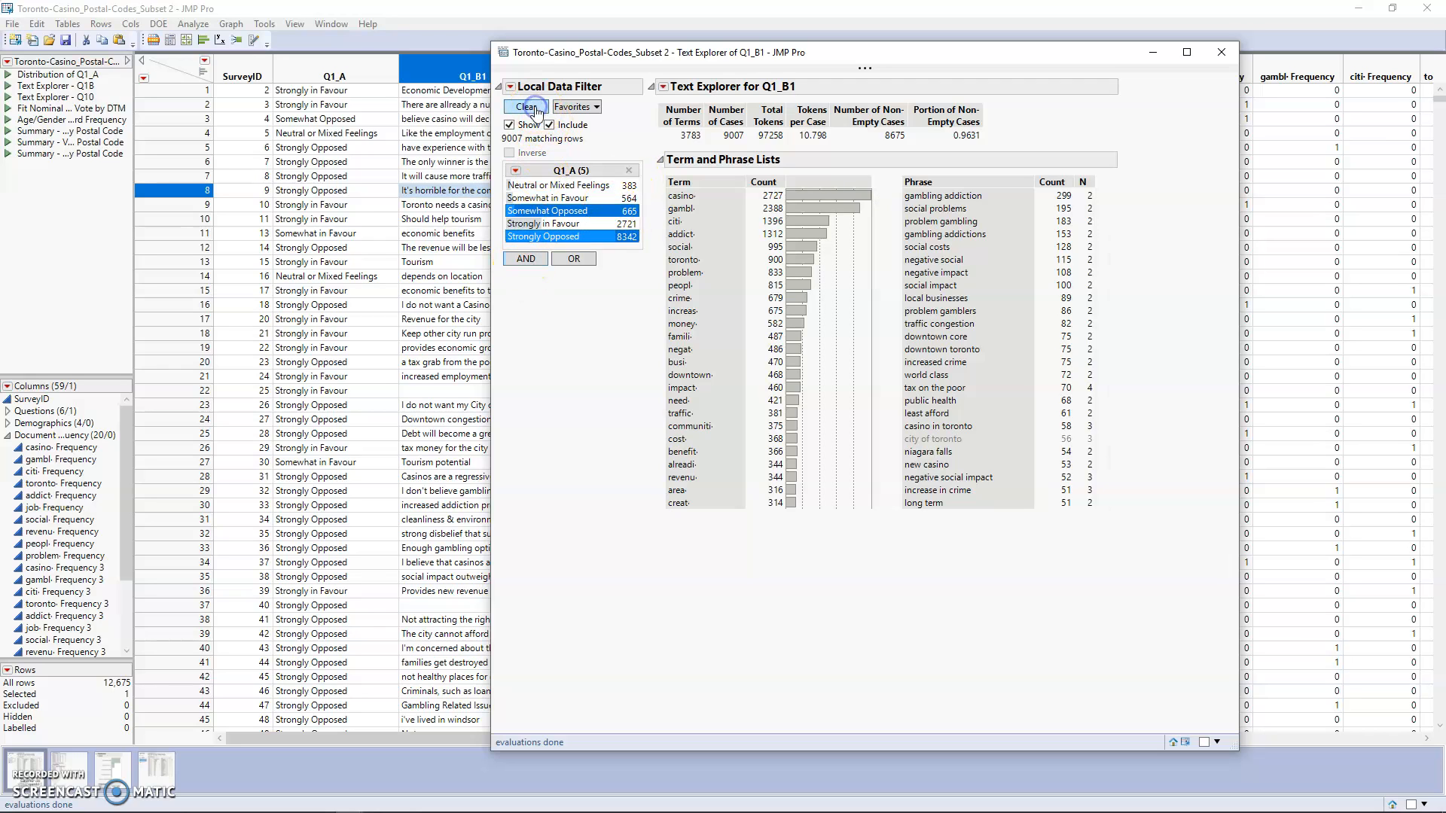
- Clear the Q1_A filter and show the word cloud of Q1_B1 terms
{"action": "left_click", "coordinate": [661, 87]}
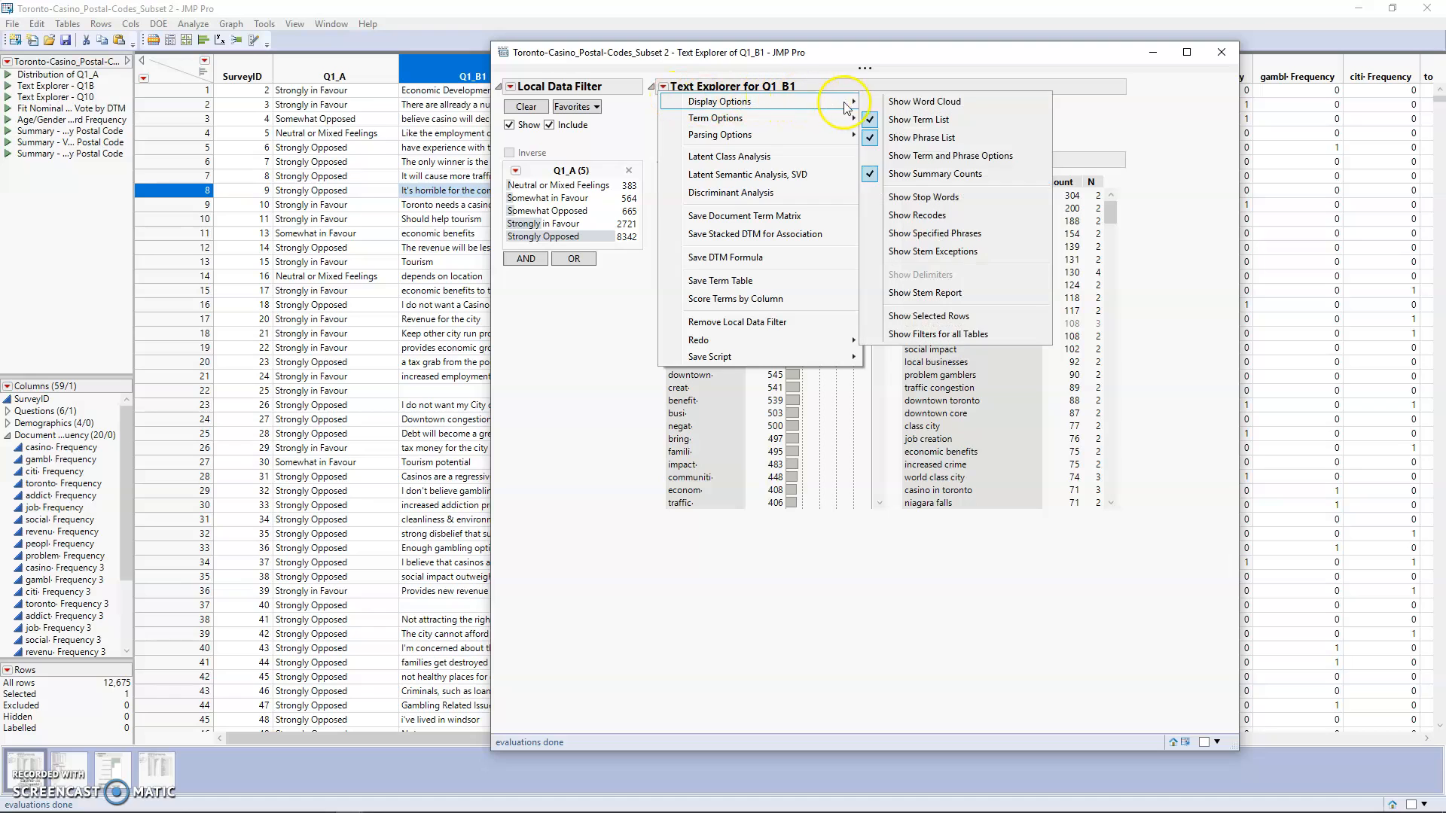
{"action": "mouse_move", "coordinate": [925, 101]}
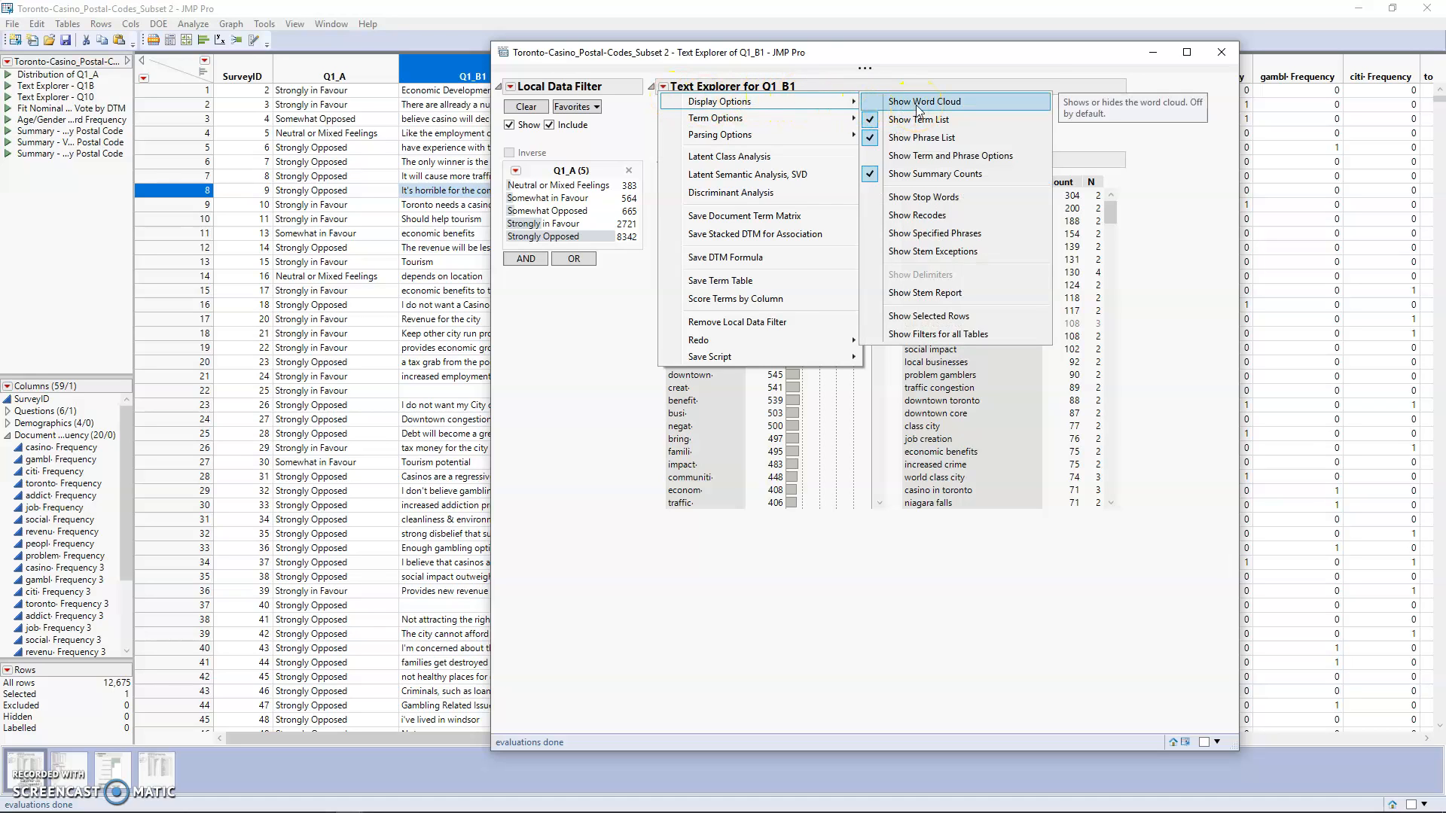
{"action": "left_click", "coordinate": [924, 101]}
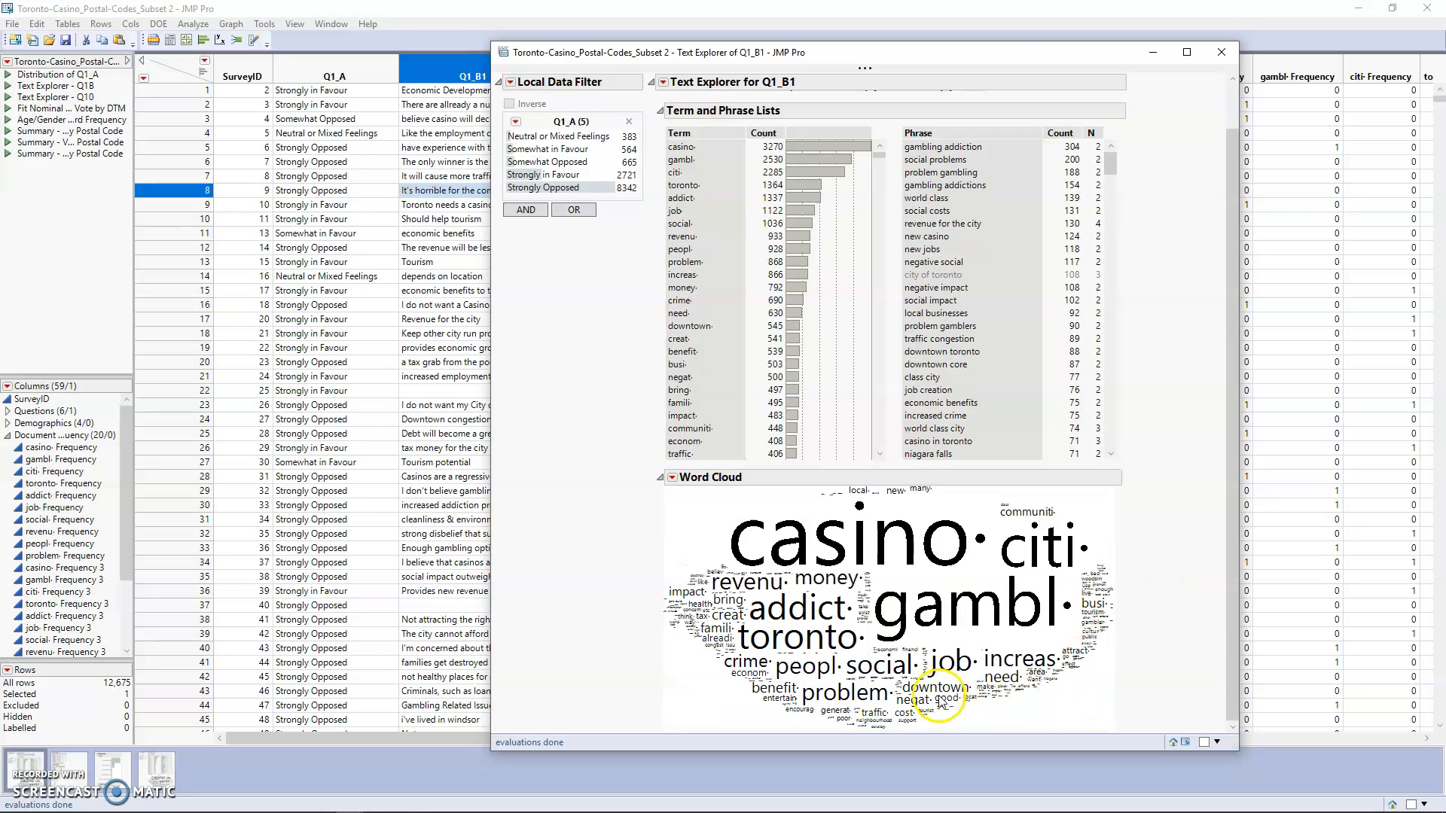
- Highlight the terms benefit, negat and famili in the Term list
{"action": "left_click", "coordinate": [679, 351]}
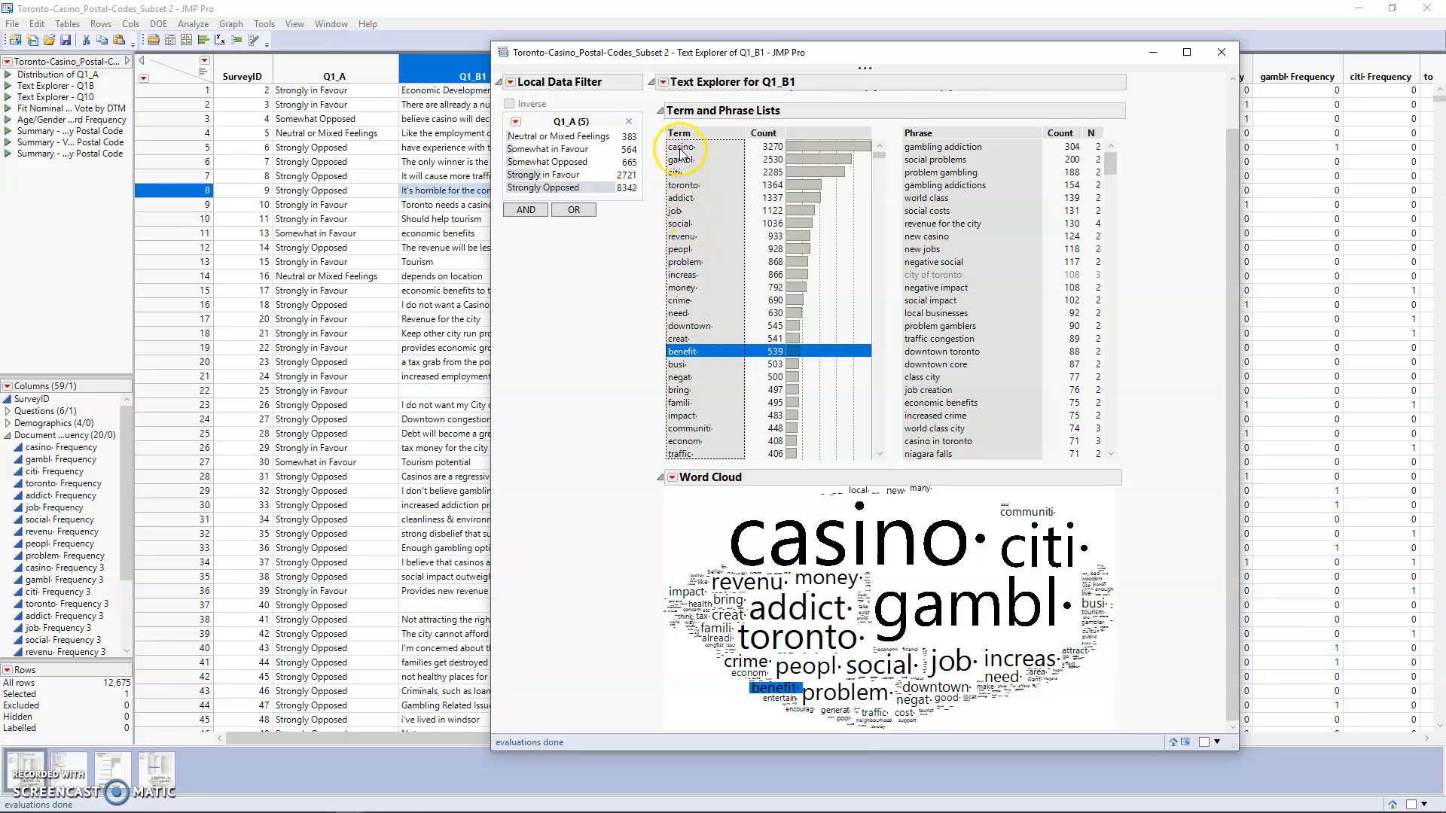
{"action": "left_click", "coordinate": [679, 376]}
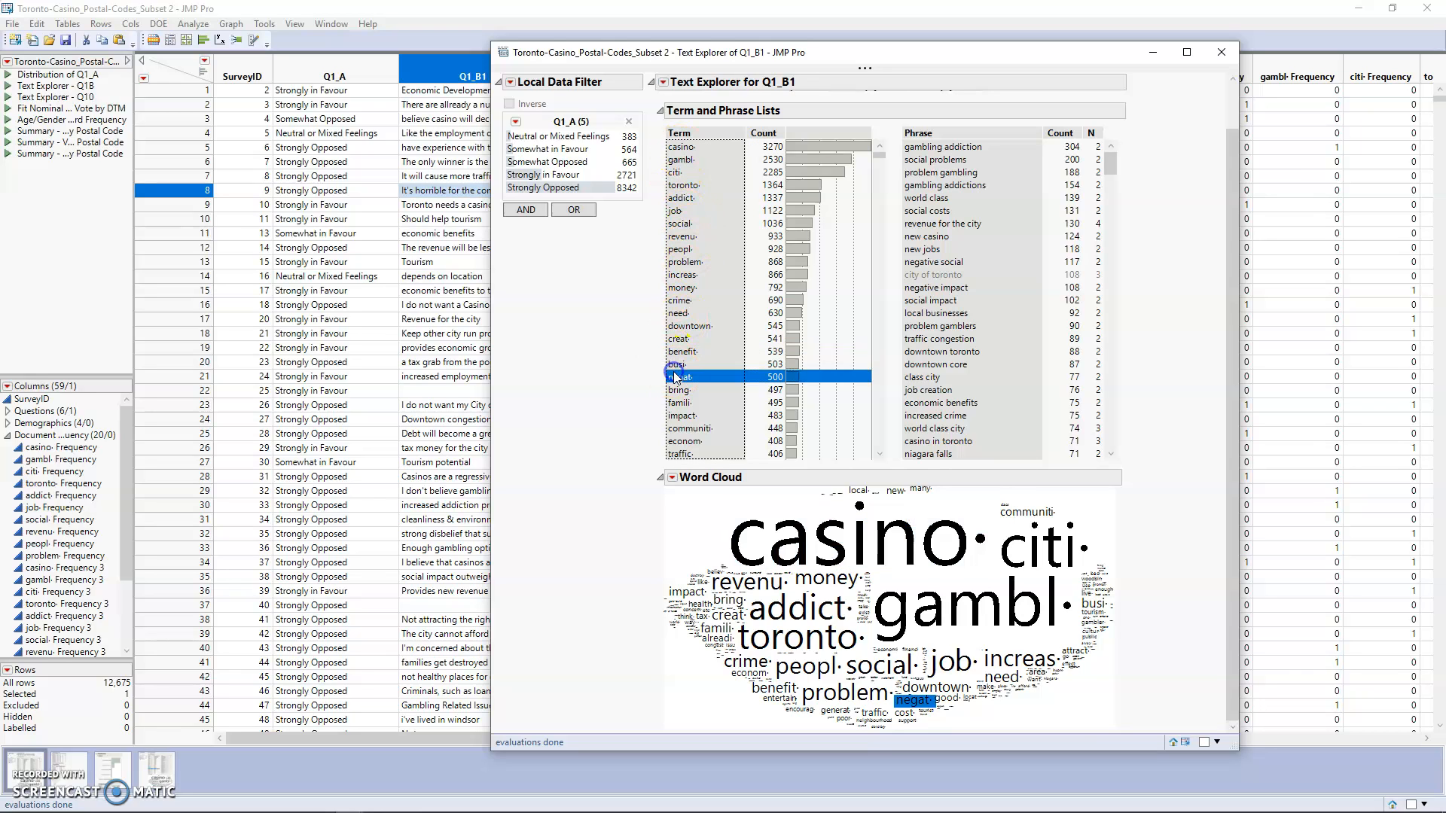
{"action": "left_click", "coordinate": [679, 402]}
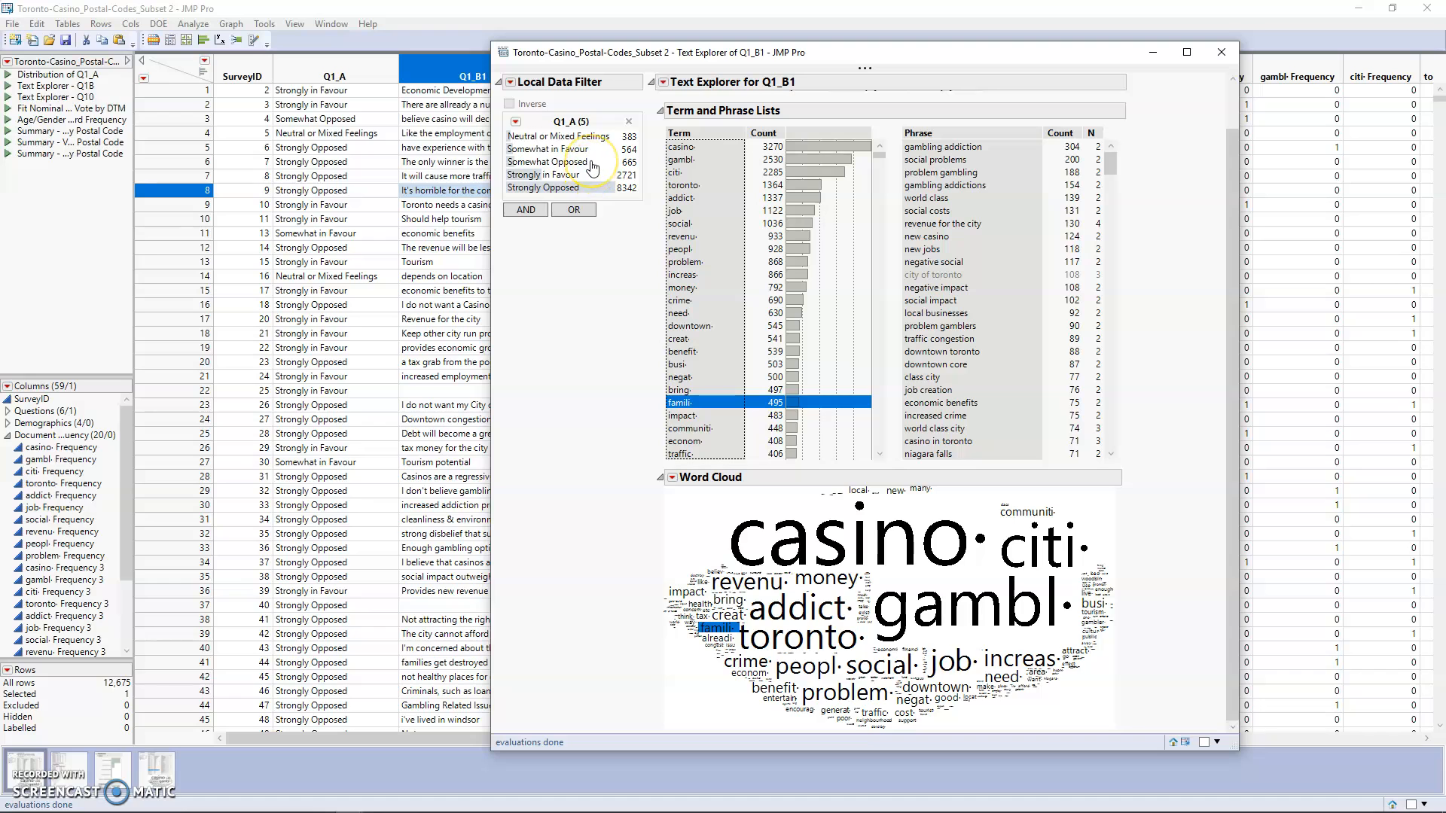
- Filter to Somewhat and Strongly Opposed responses and bring up actions for the term addict
{"action": "left_click", "coordinate": [550, 161]}
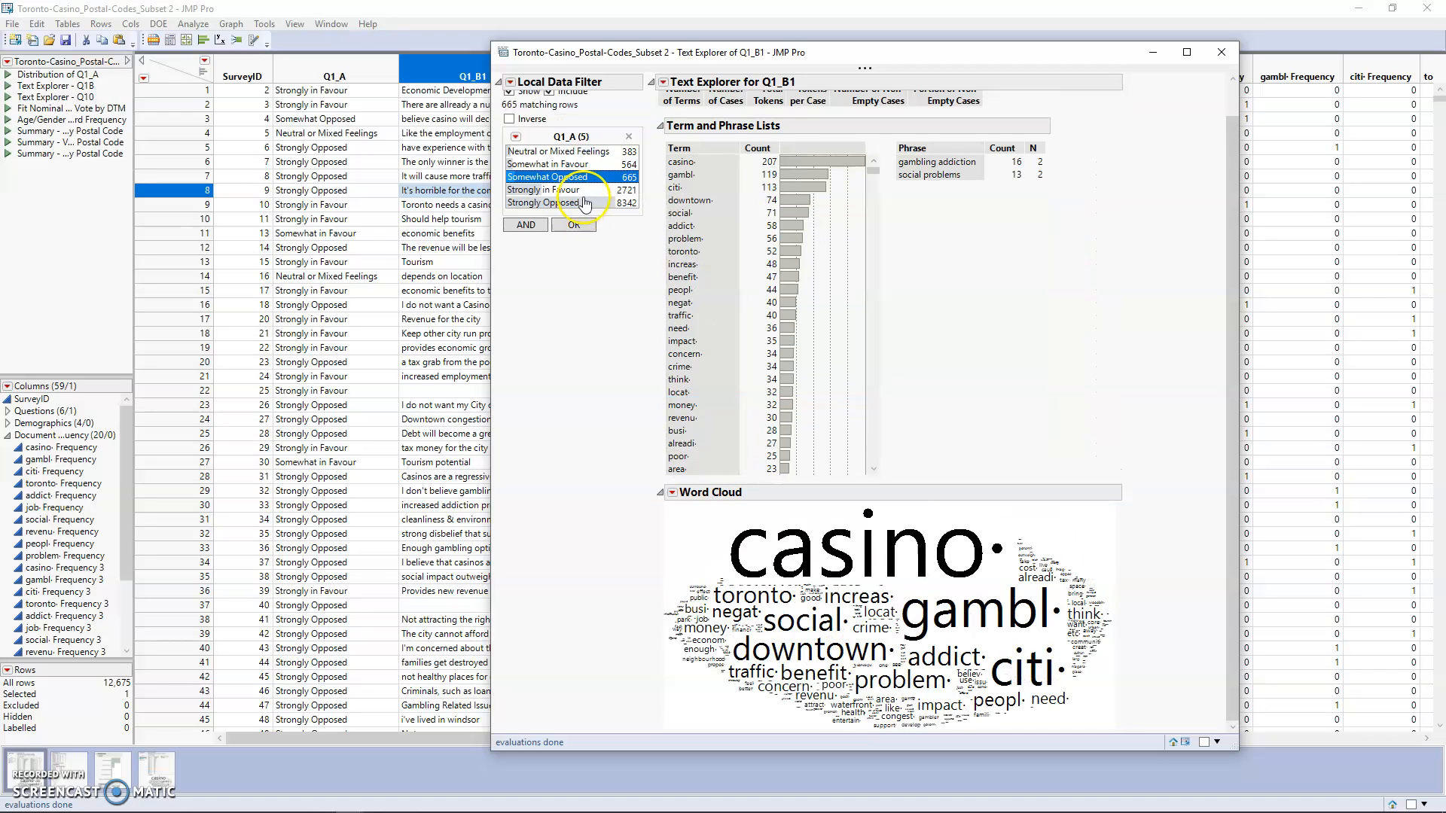
{"action": "left_click", "coordinate": [560, 201]}
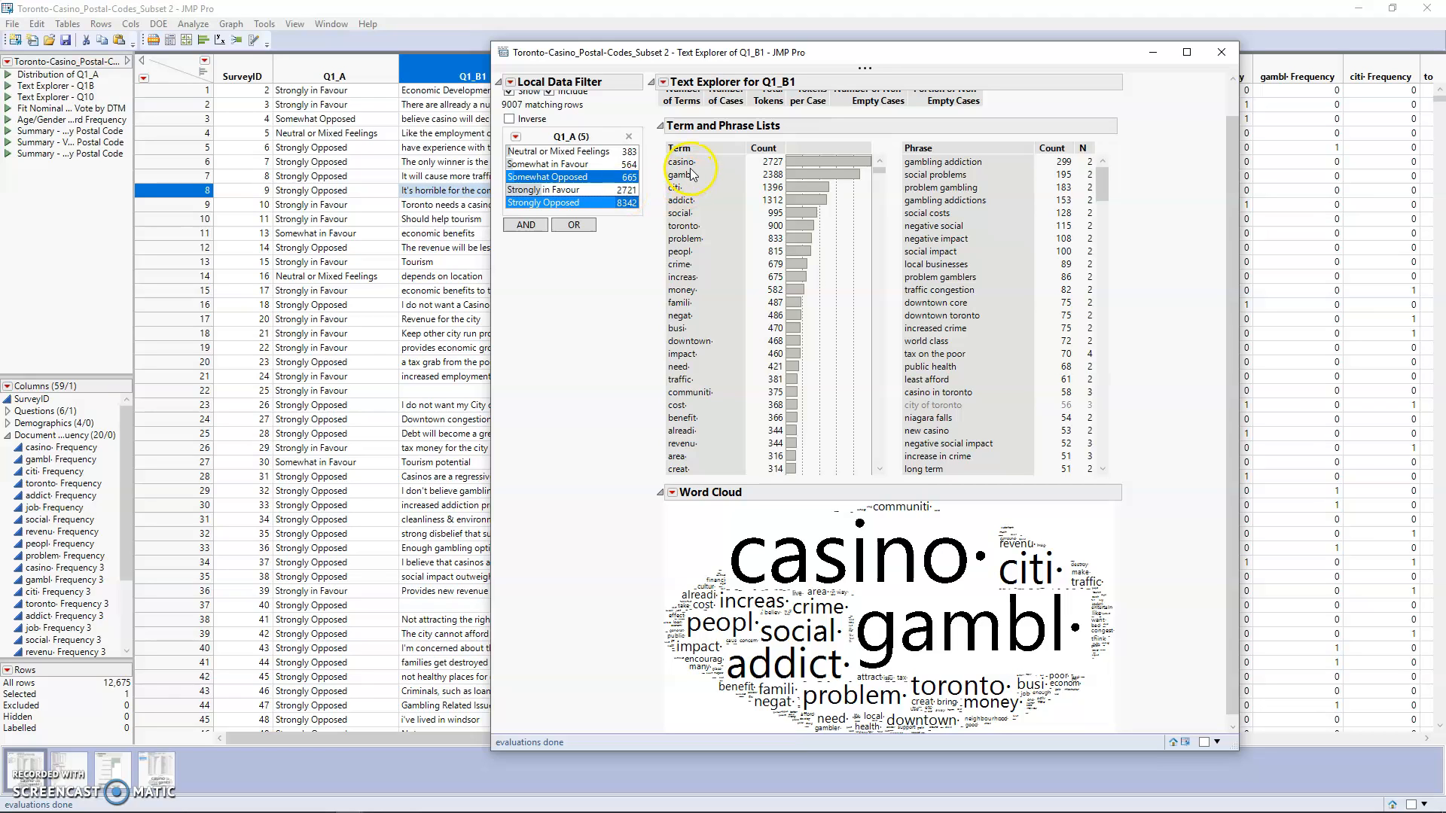
{"action": "left_click", "coordinate": [679, 161]}
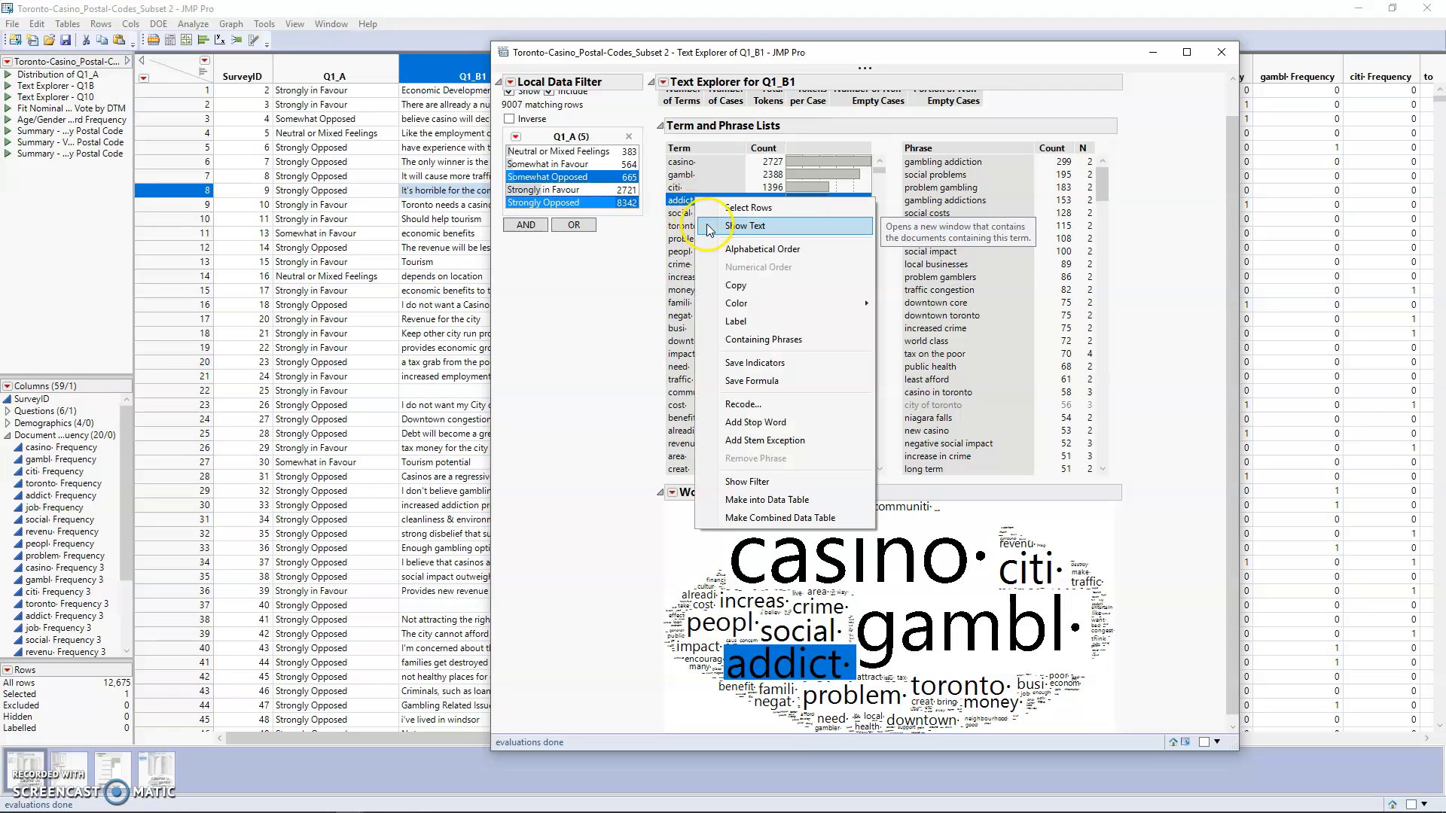
- Read through the passages containing addict, then clear the Q1_A filter to include all responses
{"action": "left_click", "coordinate": [744, 226]}
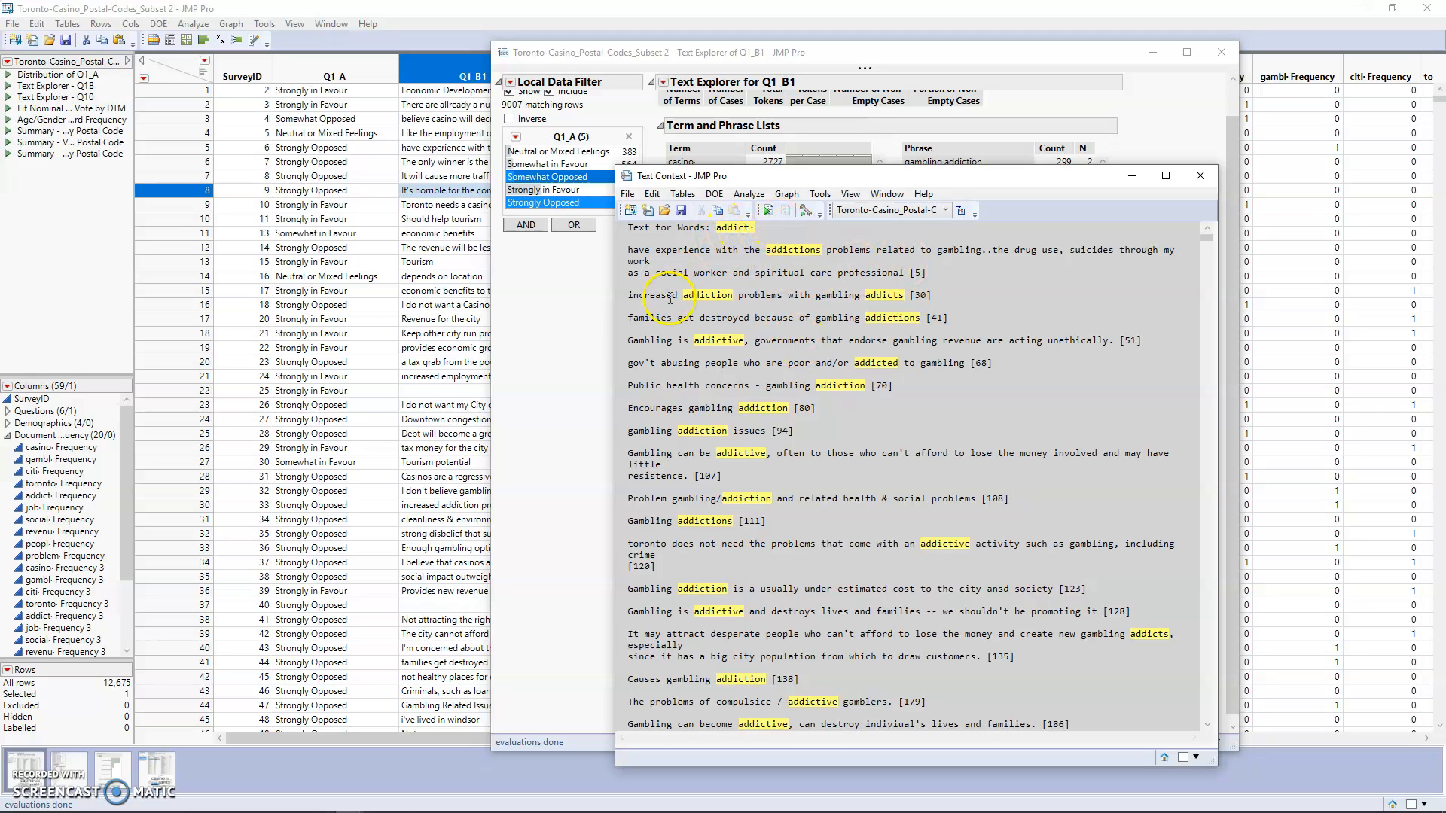
{"action": "scroll", "scroll_direction": "down", "scroll_amount": 3}
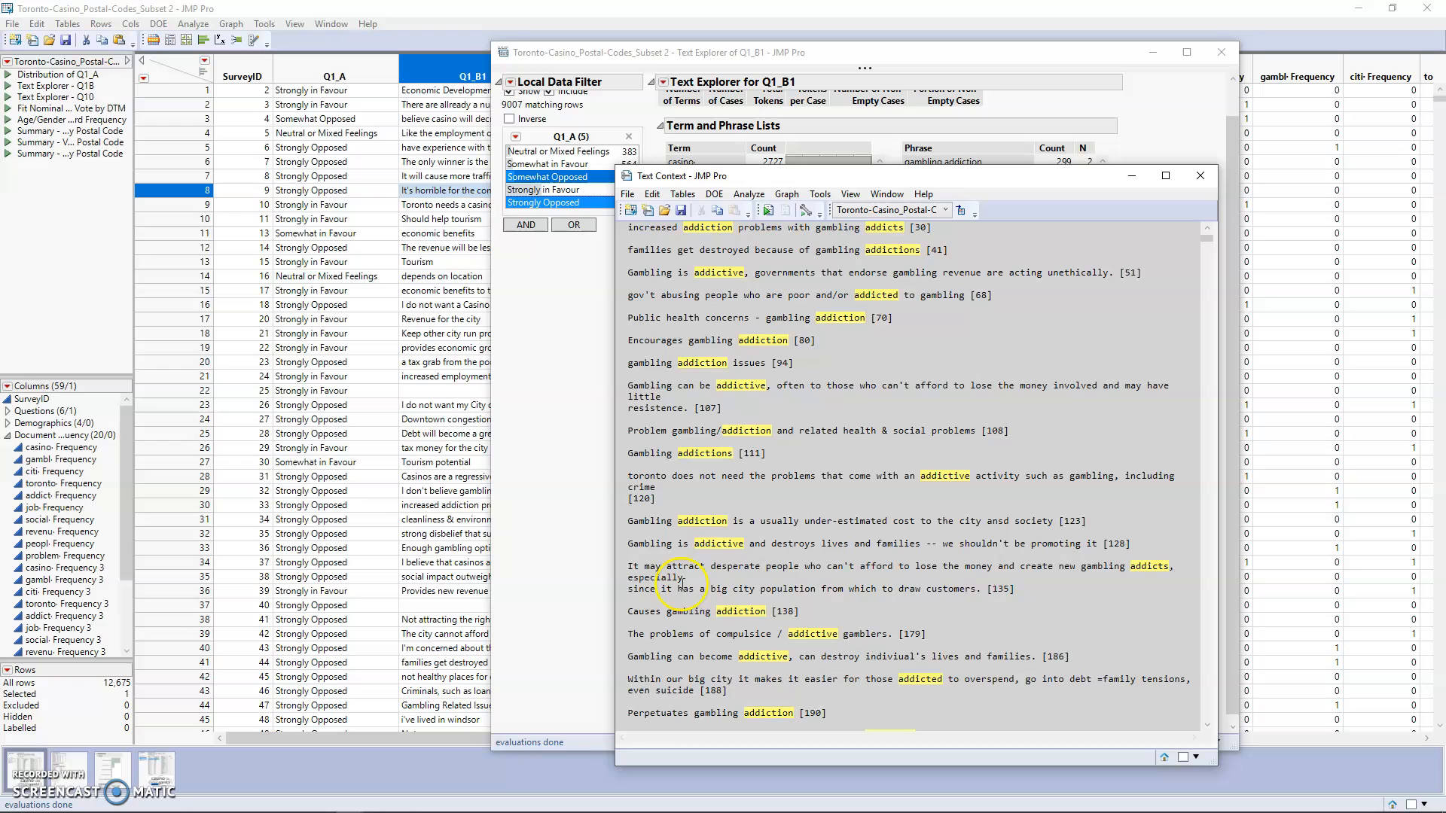
{"action": "scroll", "scroll_direction": "down", "scroll_amount": 3}
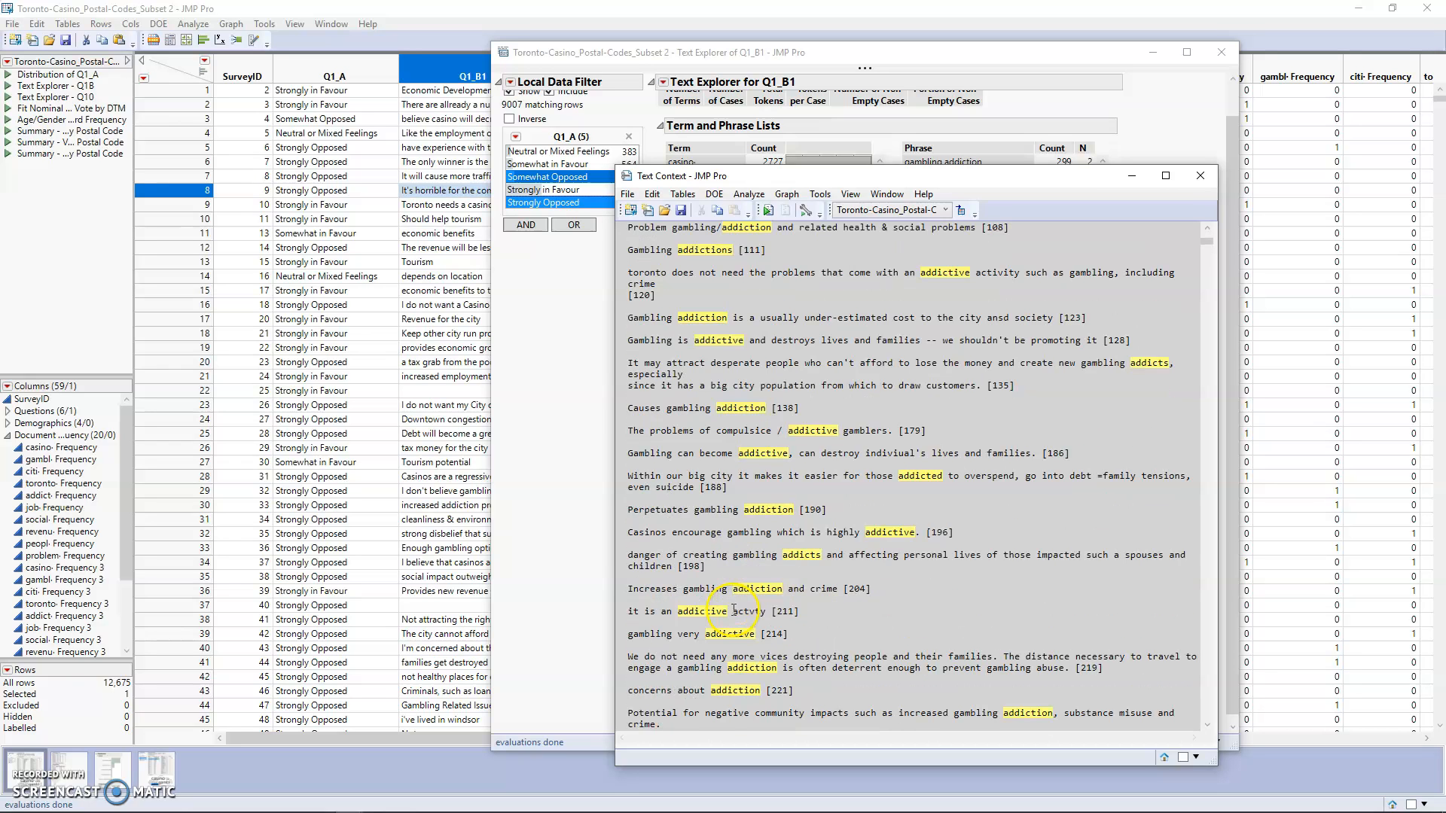
{"action": "scroll", "scroll_direction": "down", "scroll_amount": 3}
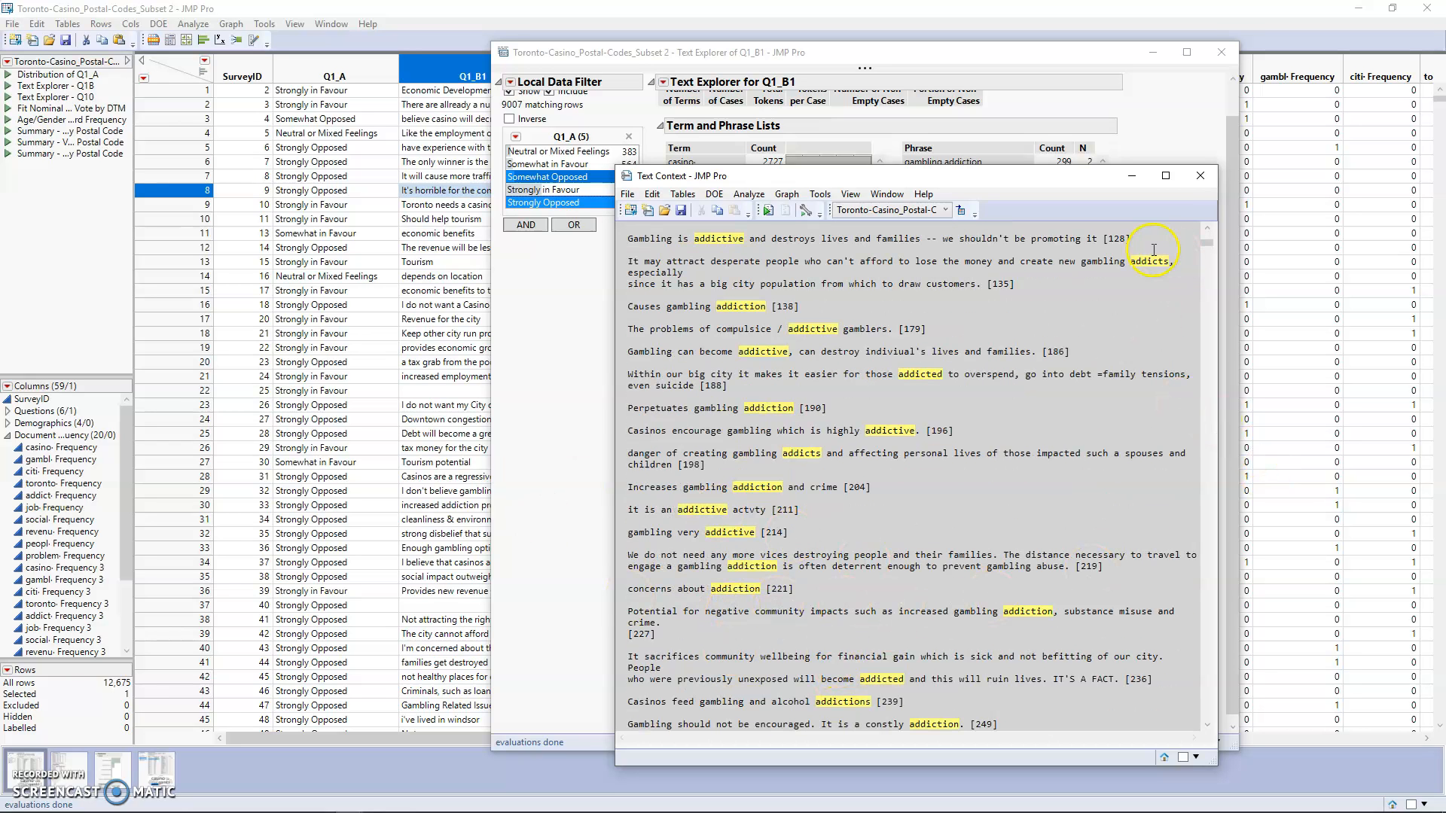
{"action": "mouse_move", "coordinate": [1036, 420]}
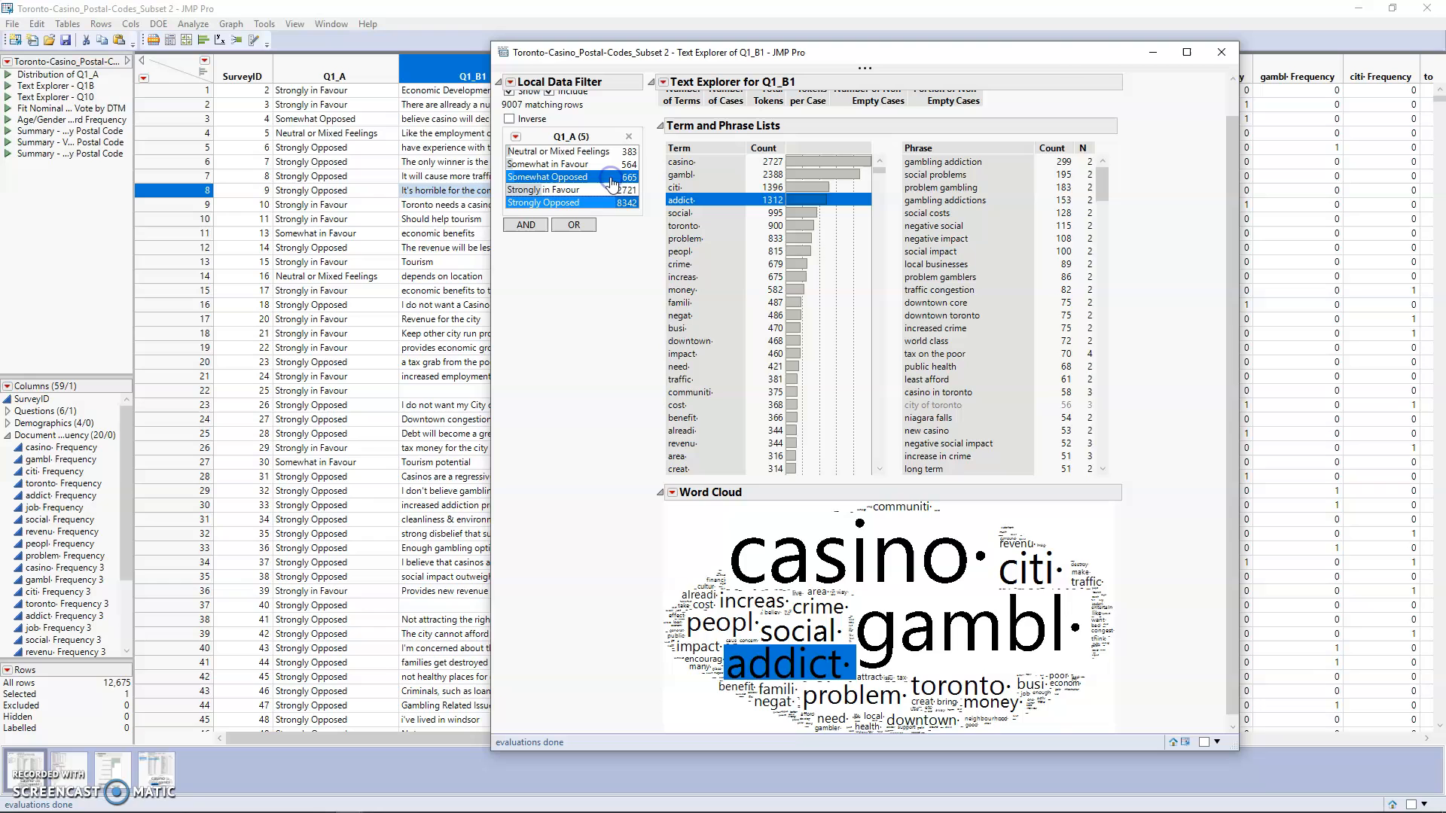
{"action": "left_click", "coordinate": [524, 105]}
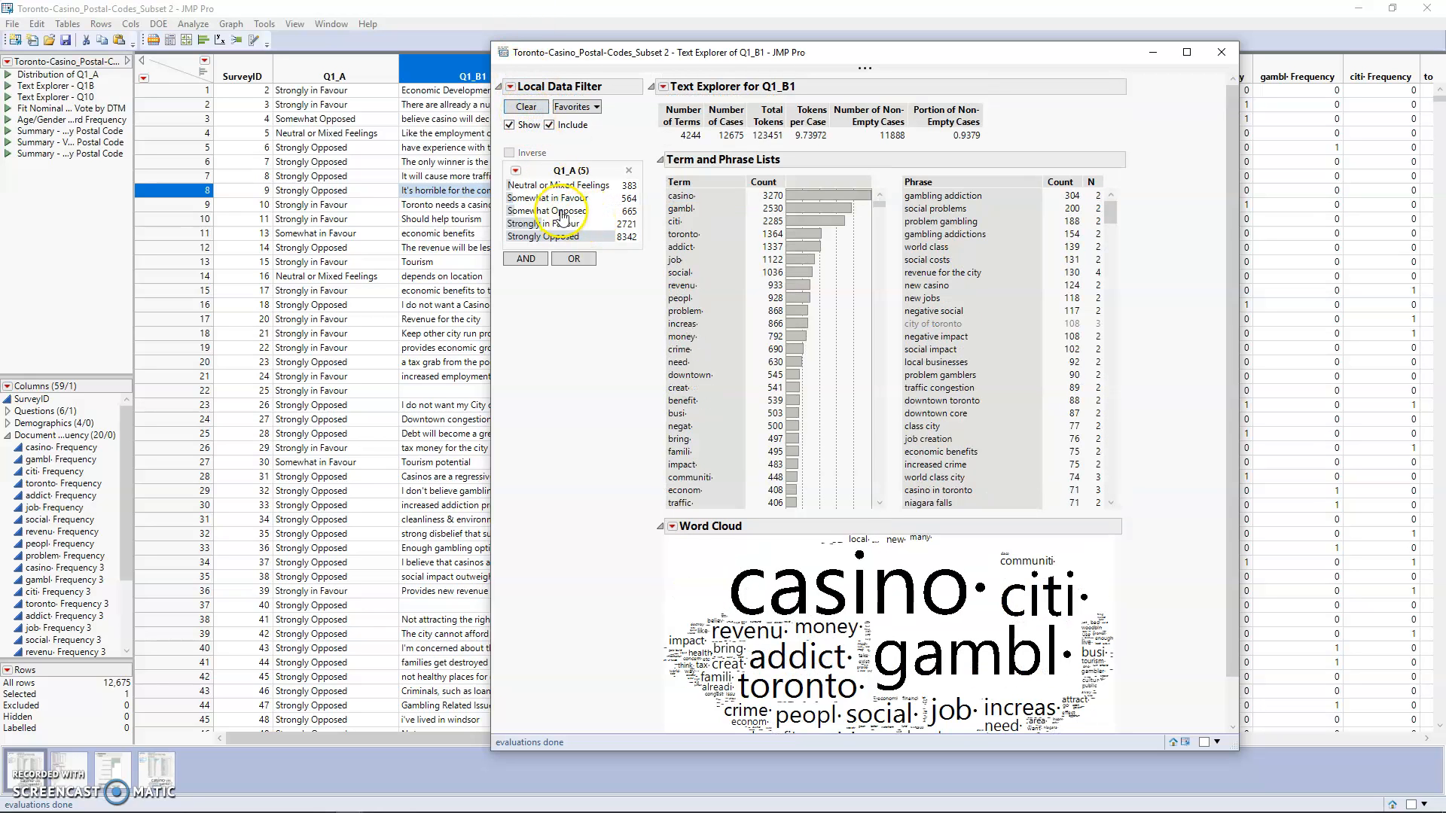
- Restrict to Somewhat and Strongly in Favour responses and show the passages containing job
{"action": "left_click", "coordinate": [544, 223]}
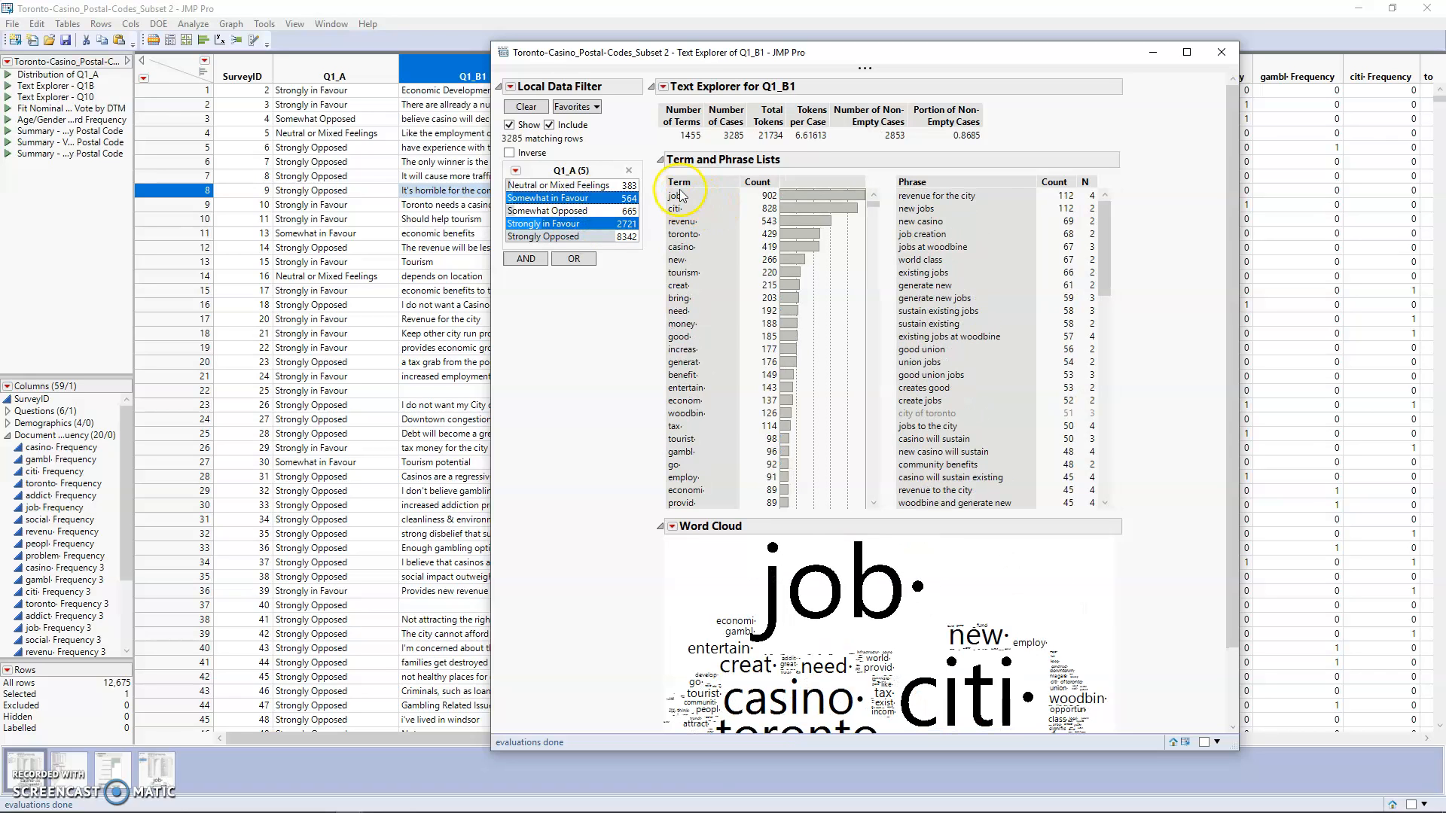
{"action": "right_click", "coordinate": [677, 196]}
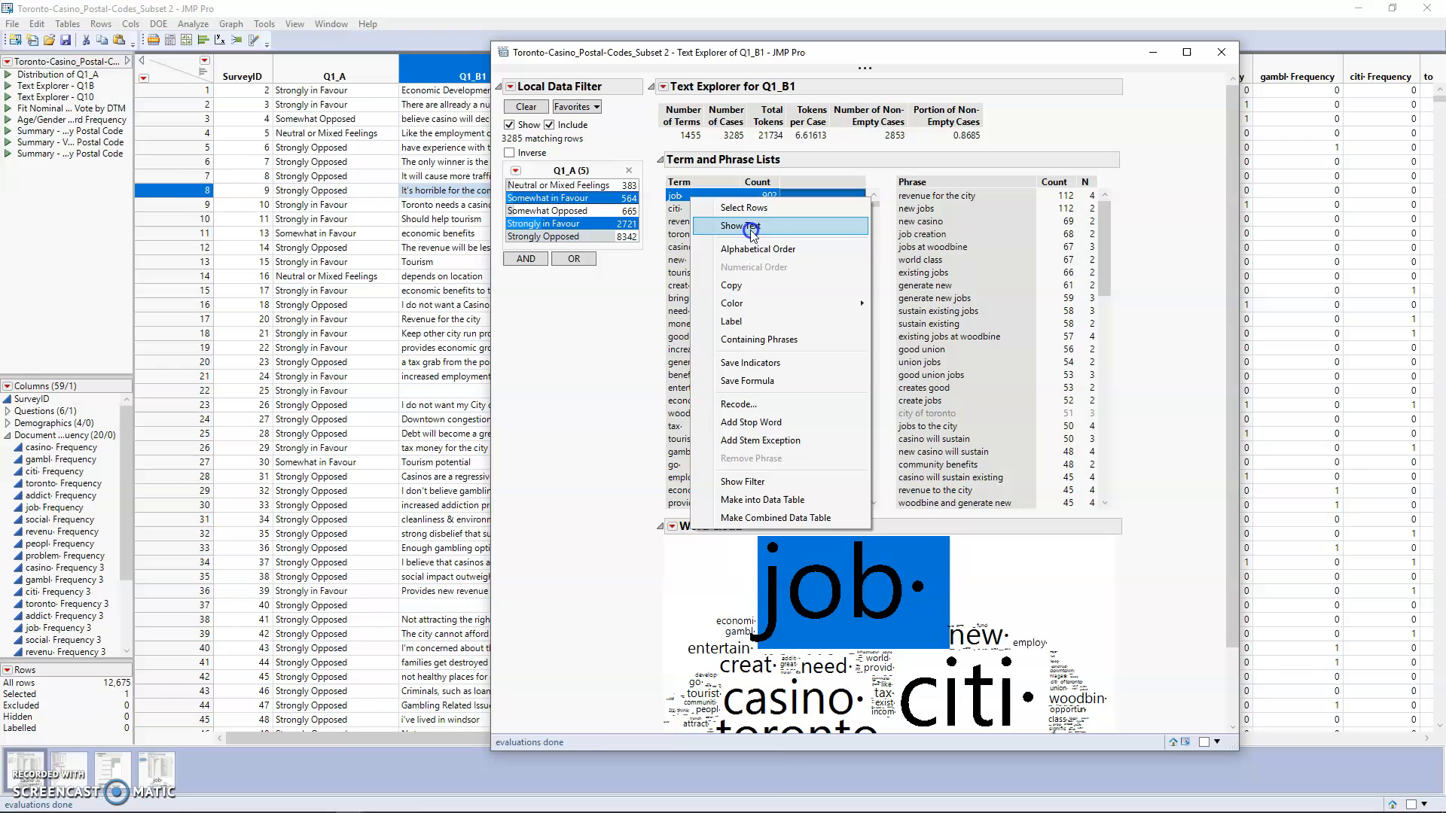
{"action": "left_click", "coordinate": [739, 226]}
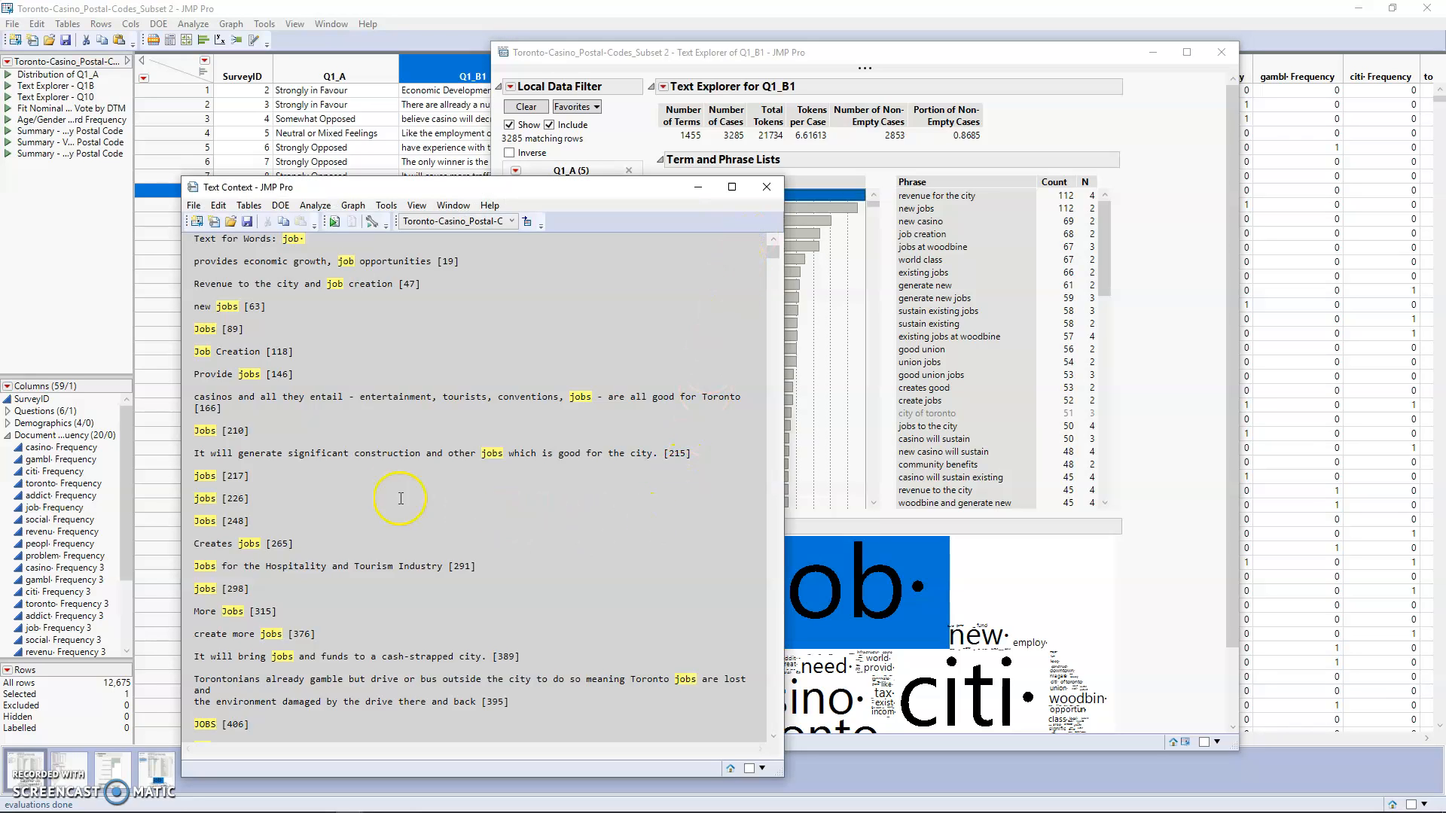
{"action": "mouse_move", "coordinate": [338, 563]}
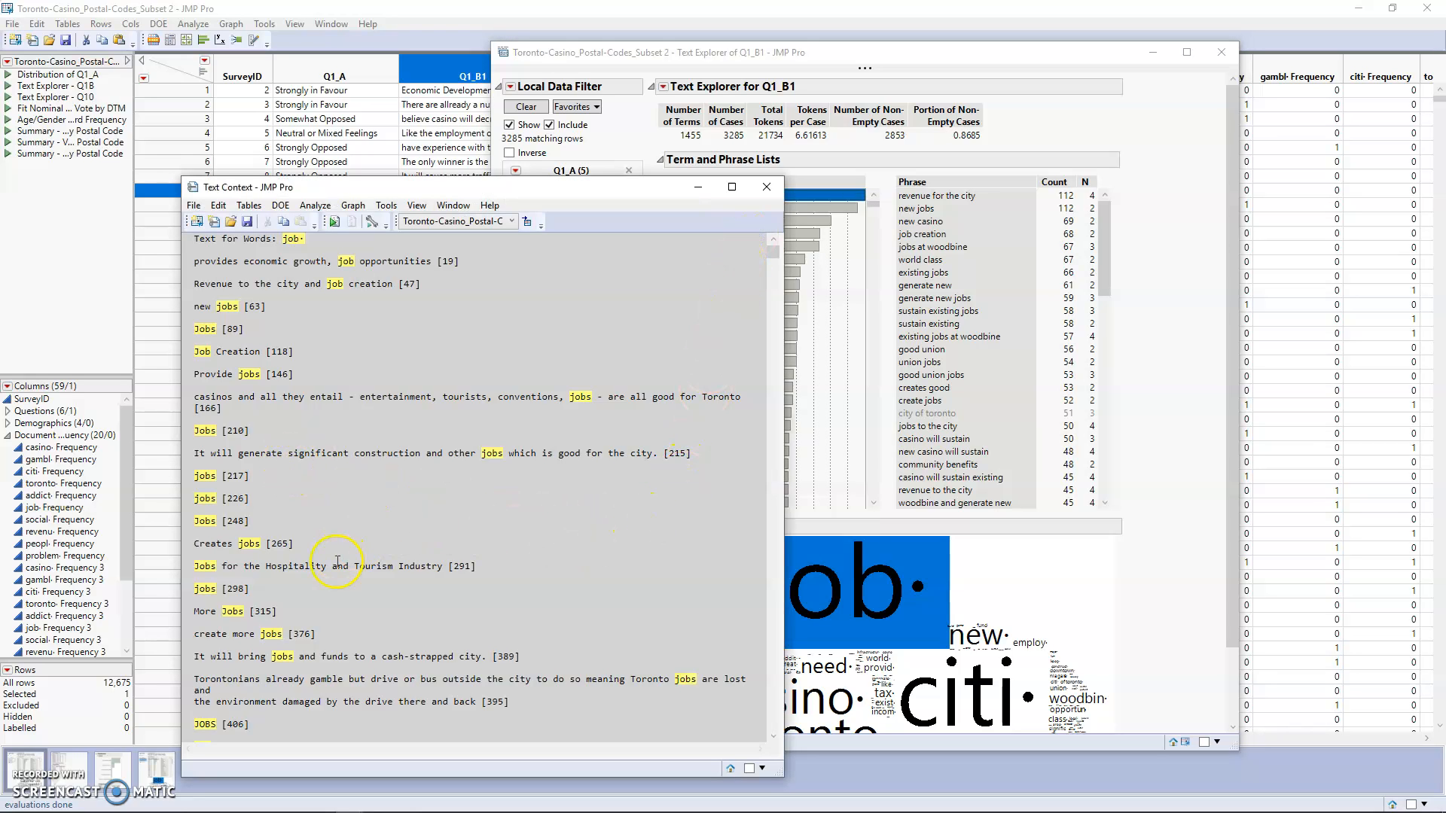
{"action": "mouse_move", "coordinate": [381, 337]}
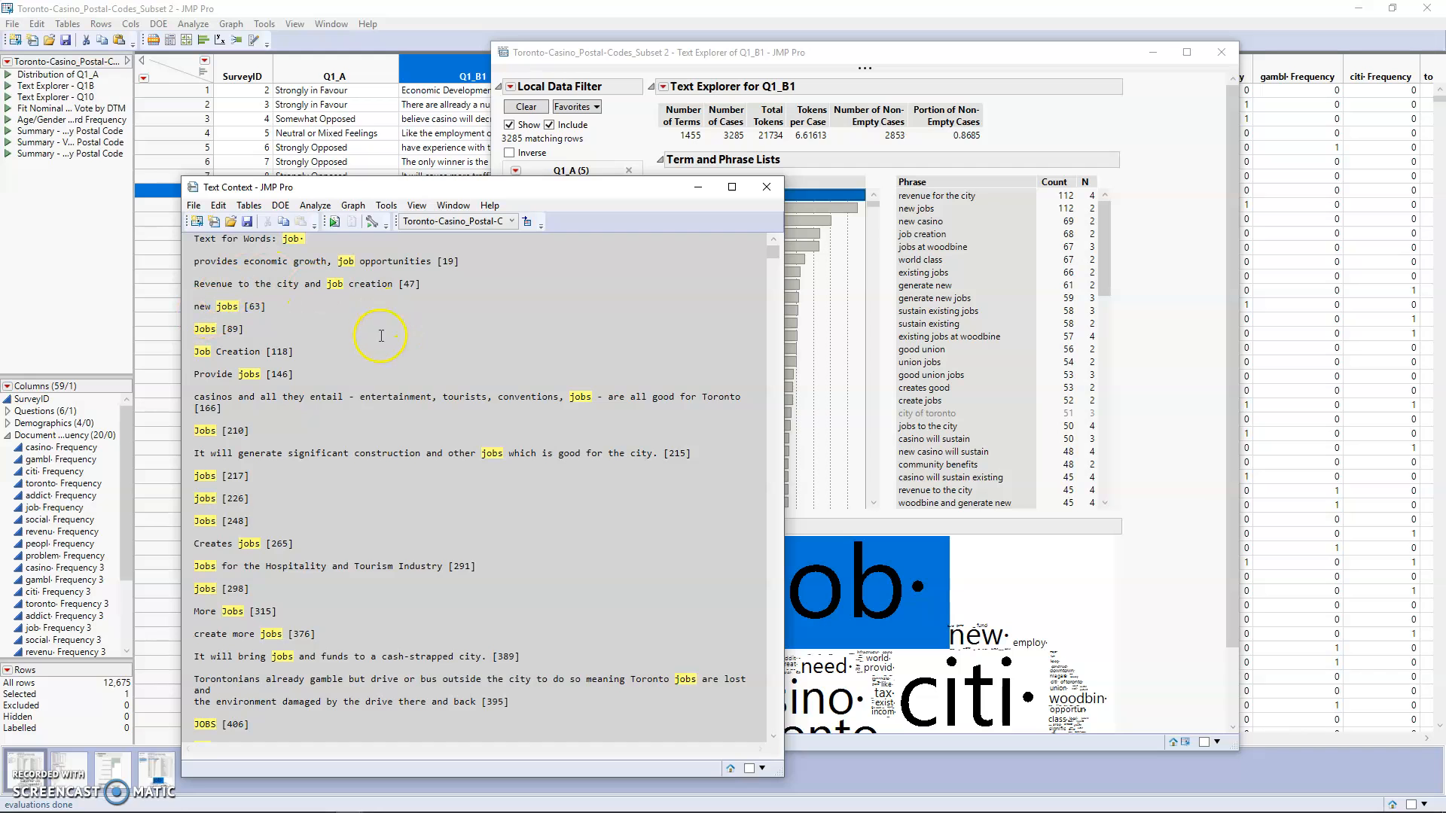
- Review and close the job passages, then select job, citi and revenu together
{"action": "scroll", "scroll_direction": "down", "scroll_amount": 3}
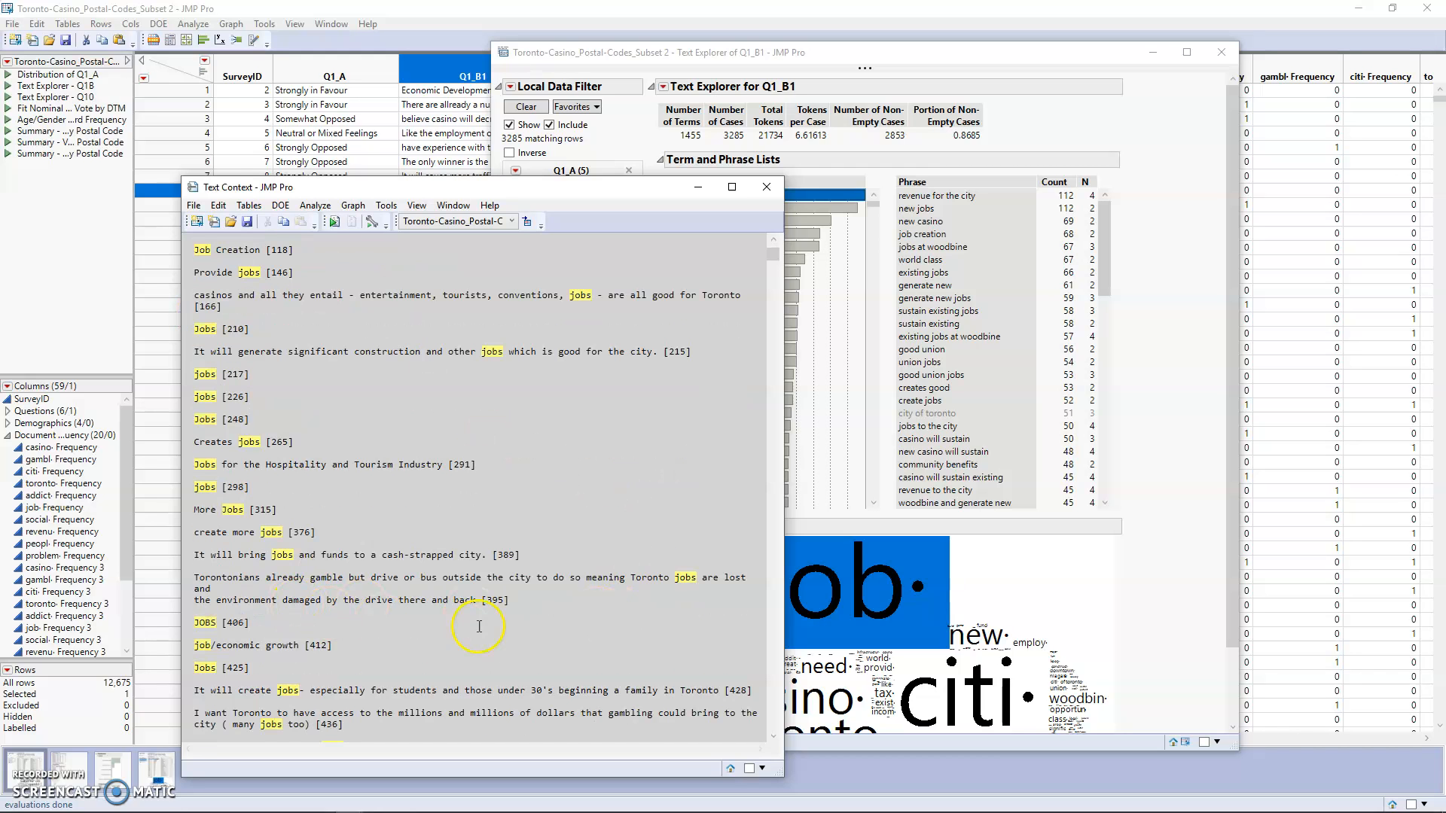
{"action": "scroll", "scroll_direction": "down", "scroll_amount": 3}
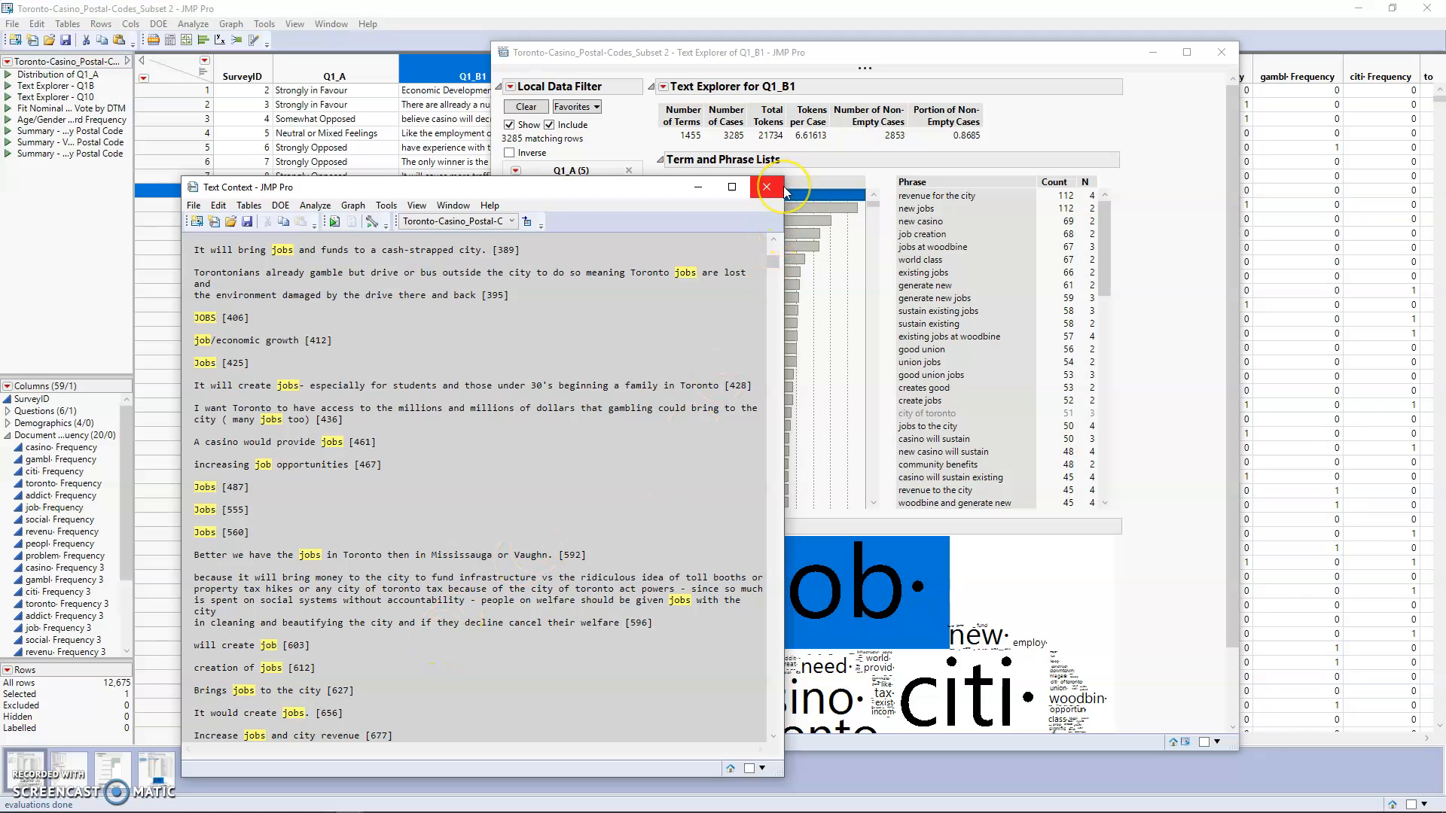
{"action": "left_click", "coordinate": [766, 187]}
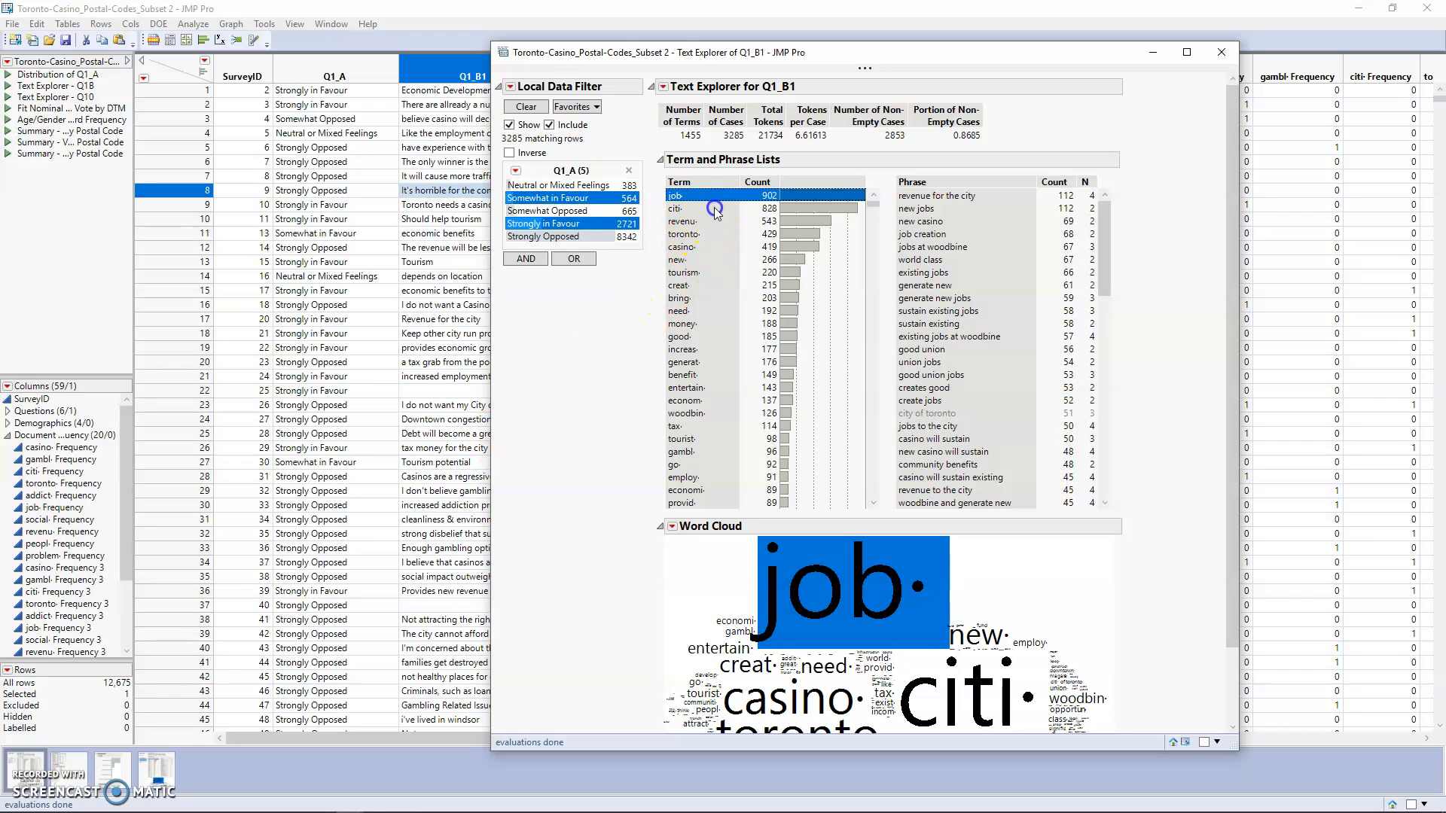
{"action": "left_click", "coordinate": [682, 220]}
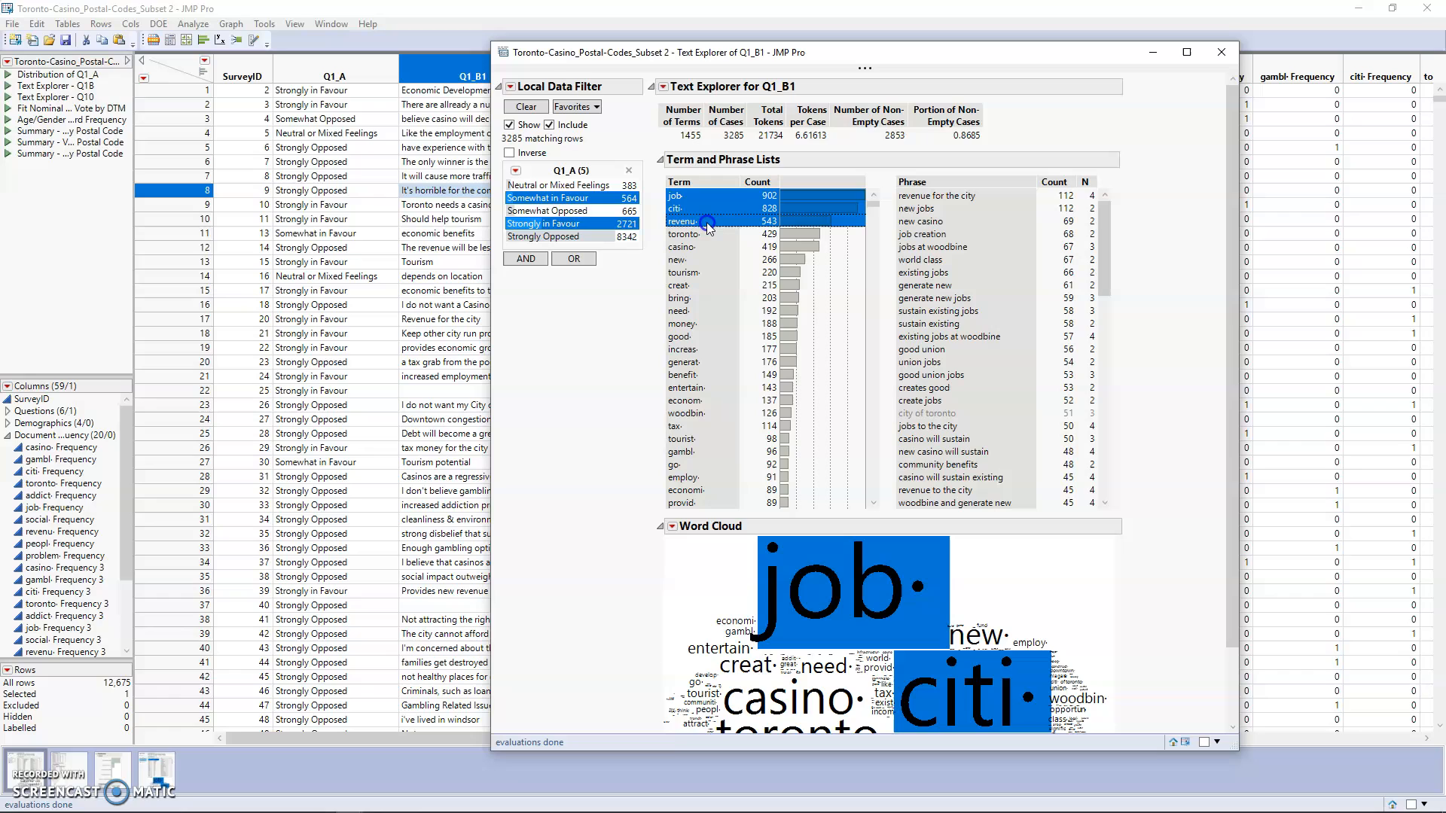
- Show and review the in-favour passages containing job, citi and revenu, then close them
{"action": "right_click", "coordinate": [704, 223]}
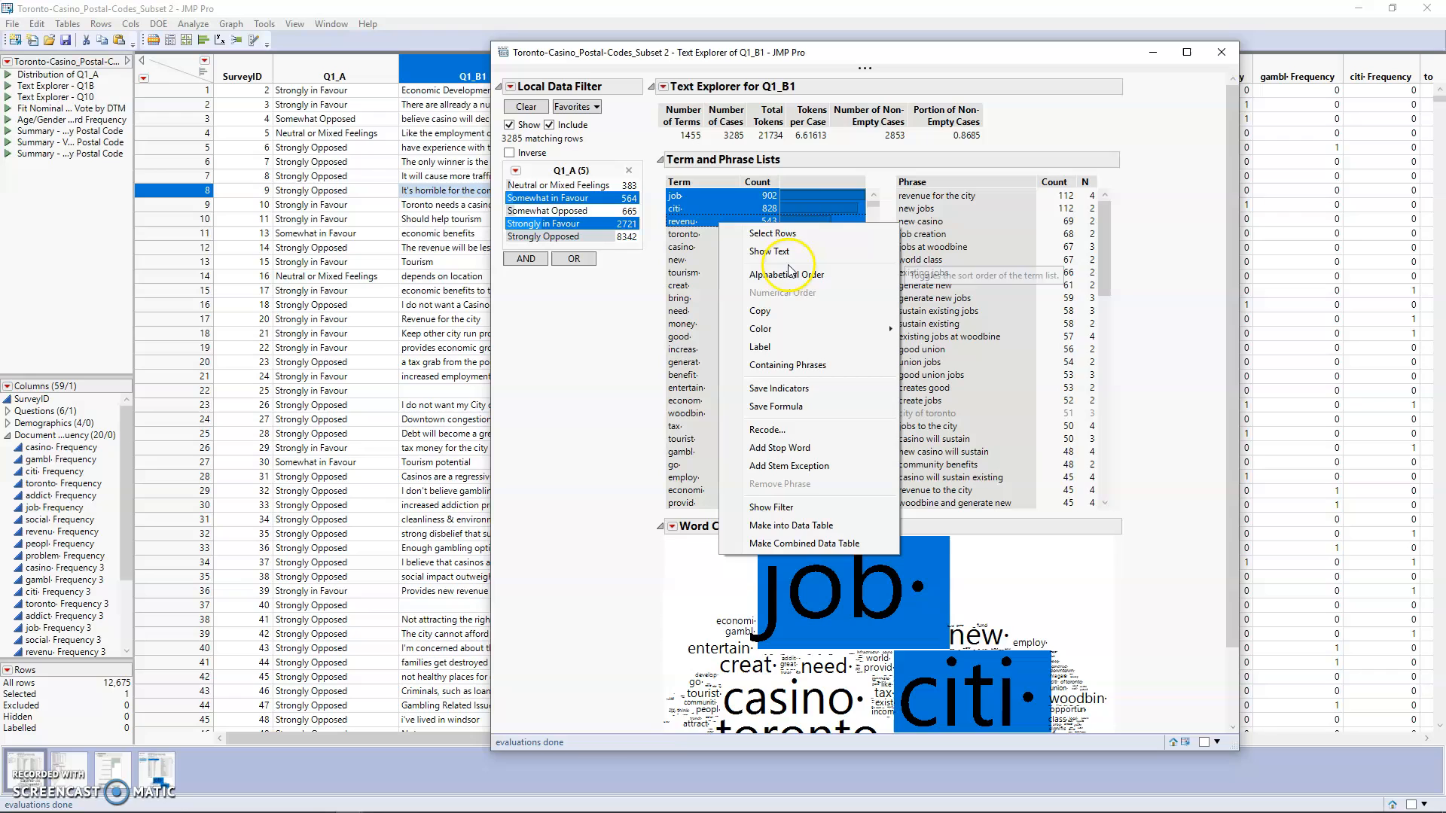
{"action": "left_click", "coordinate": [771, 249]}
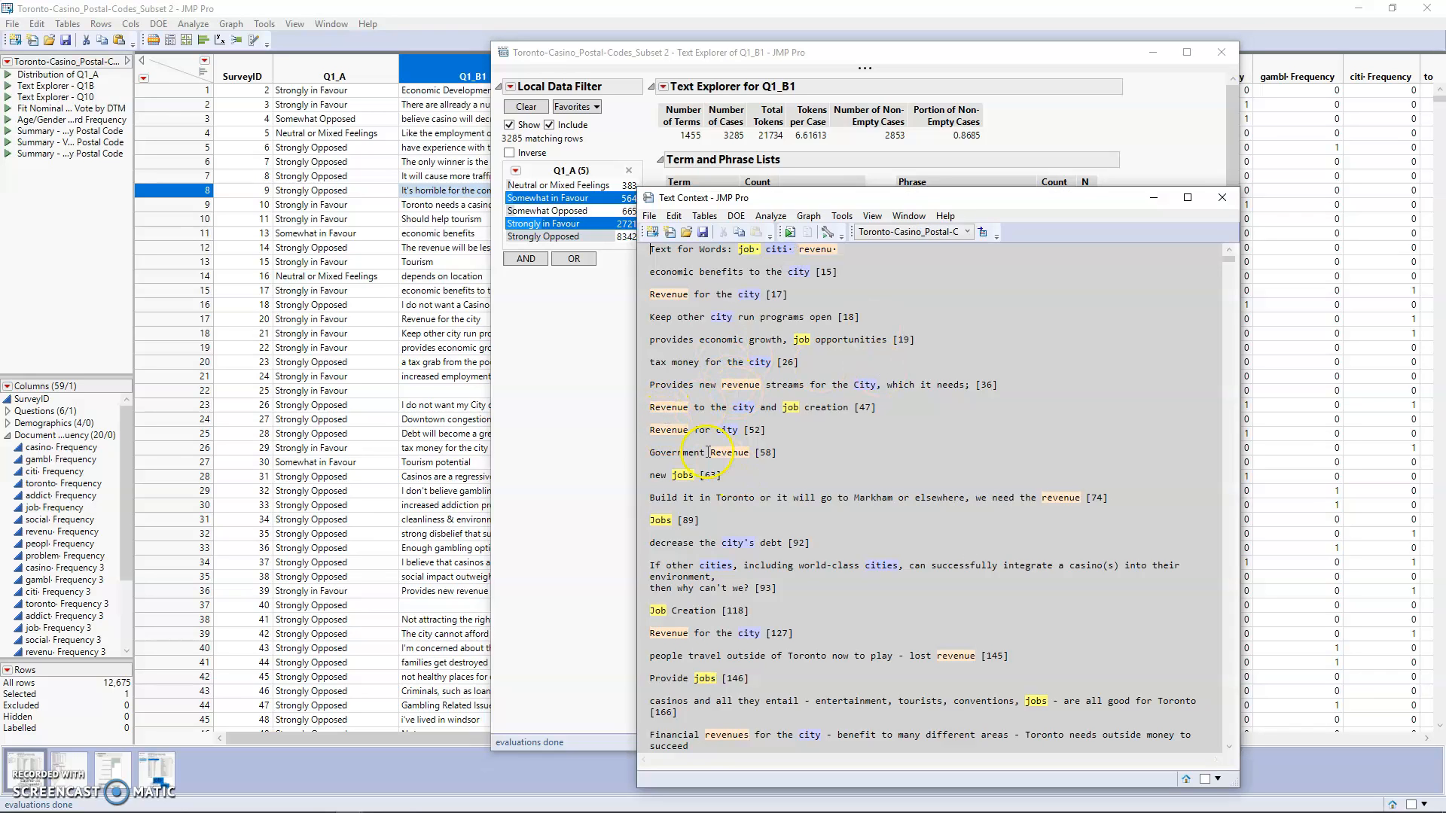
{"action": "scroll", "scroll_direction": "down", "scroll_amount": 3}
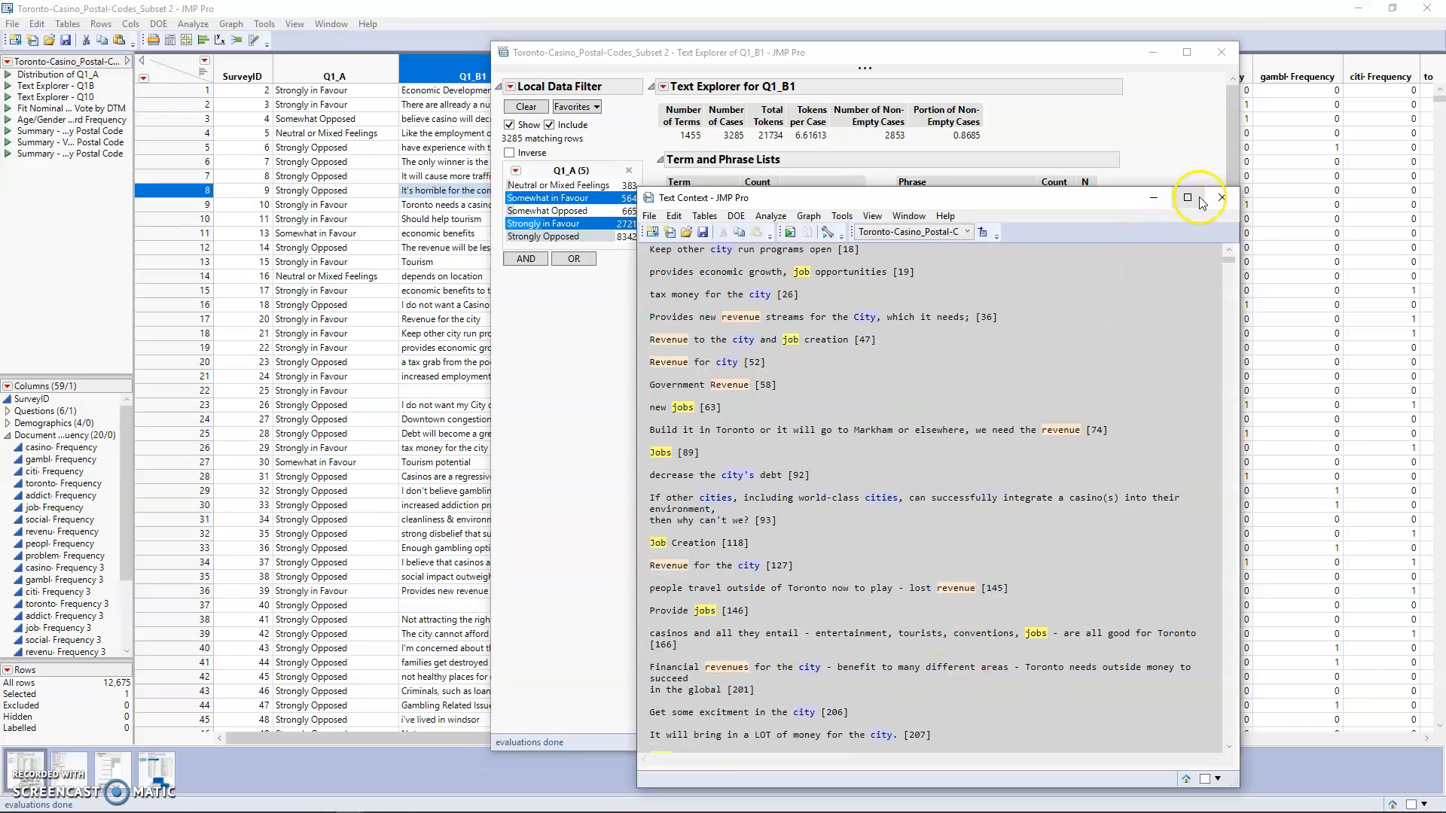
{"action": "left_click", "coordinate": [1220, 197]}
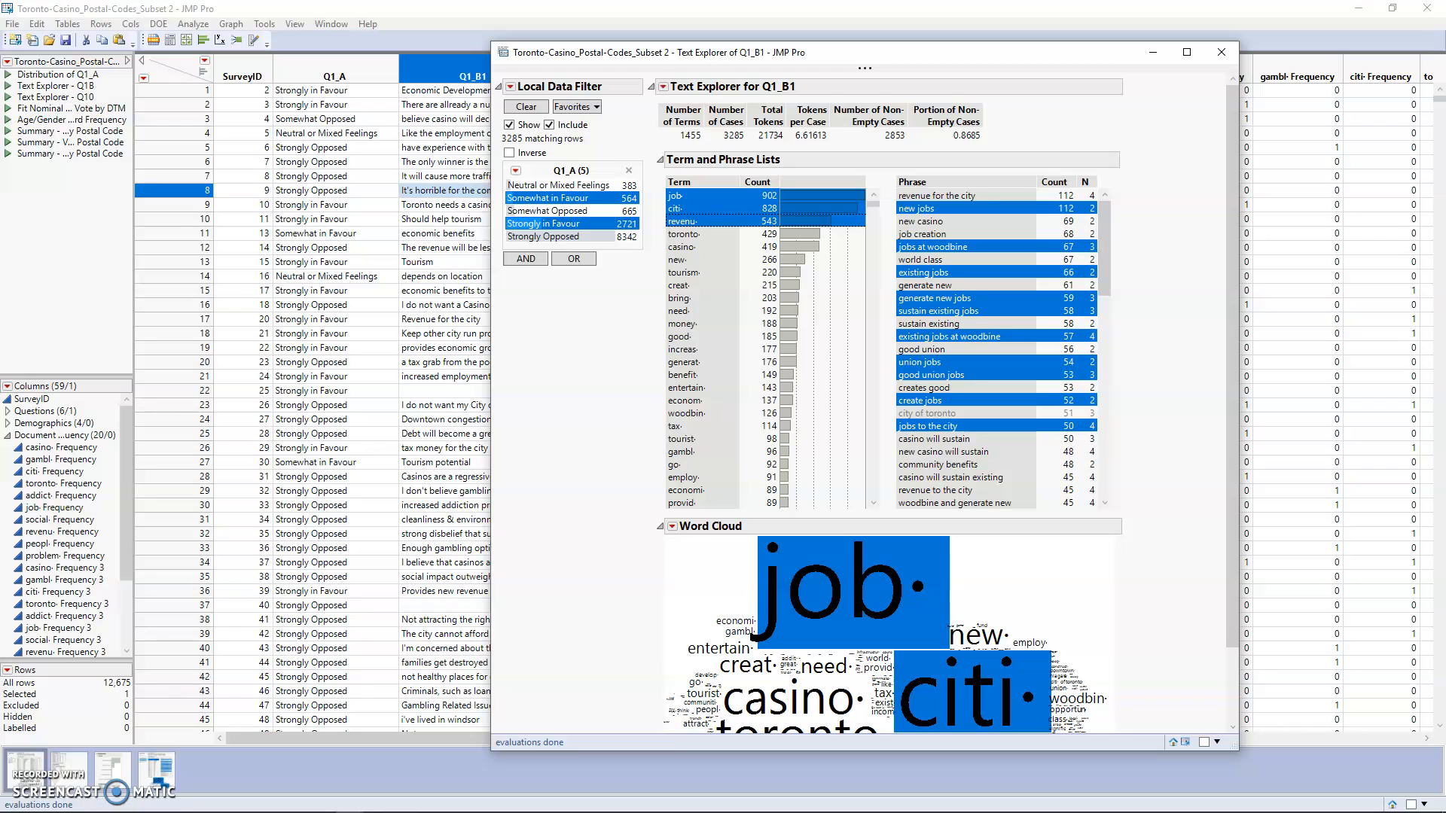
{"action": "mouse_move", "coordinate": [605, 549]}
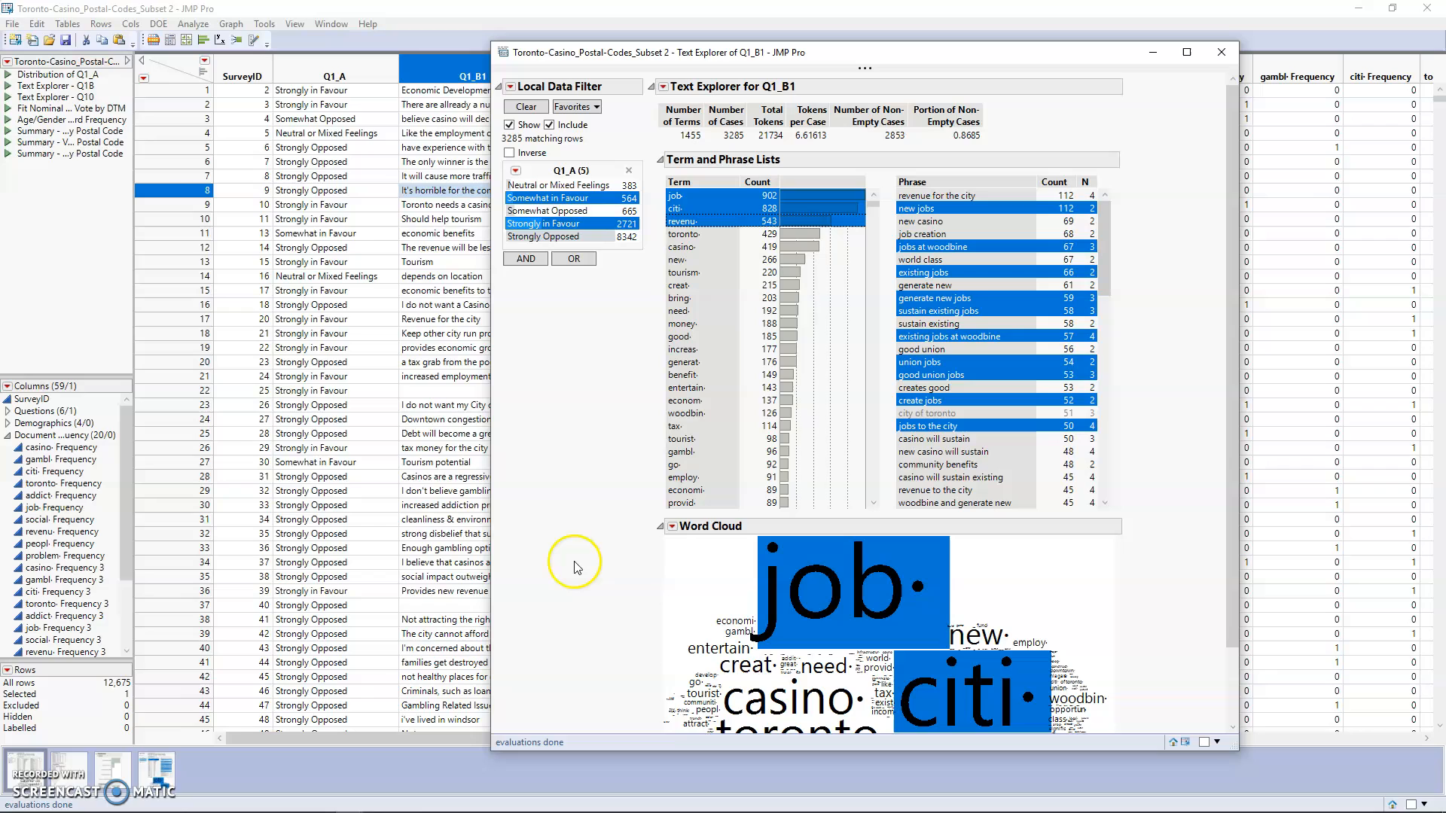
{"action": "mouse_move", "coordinate": [569, 572]}
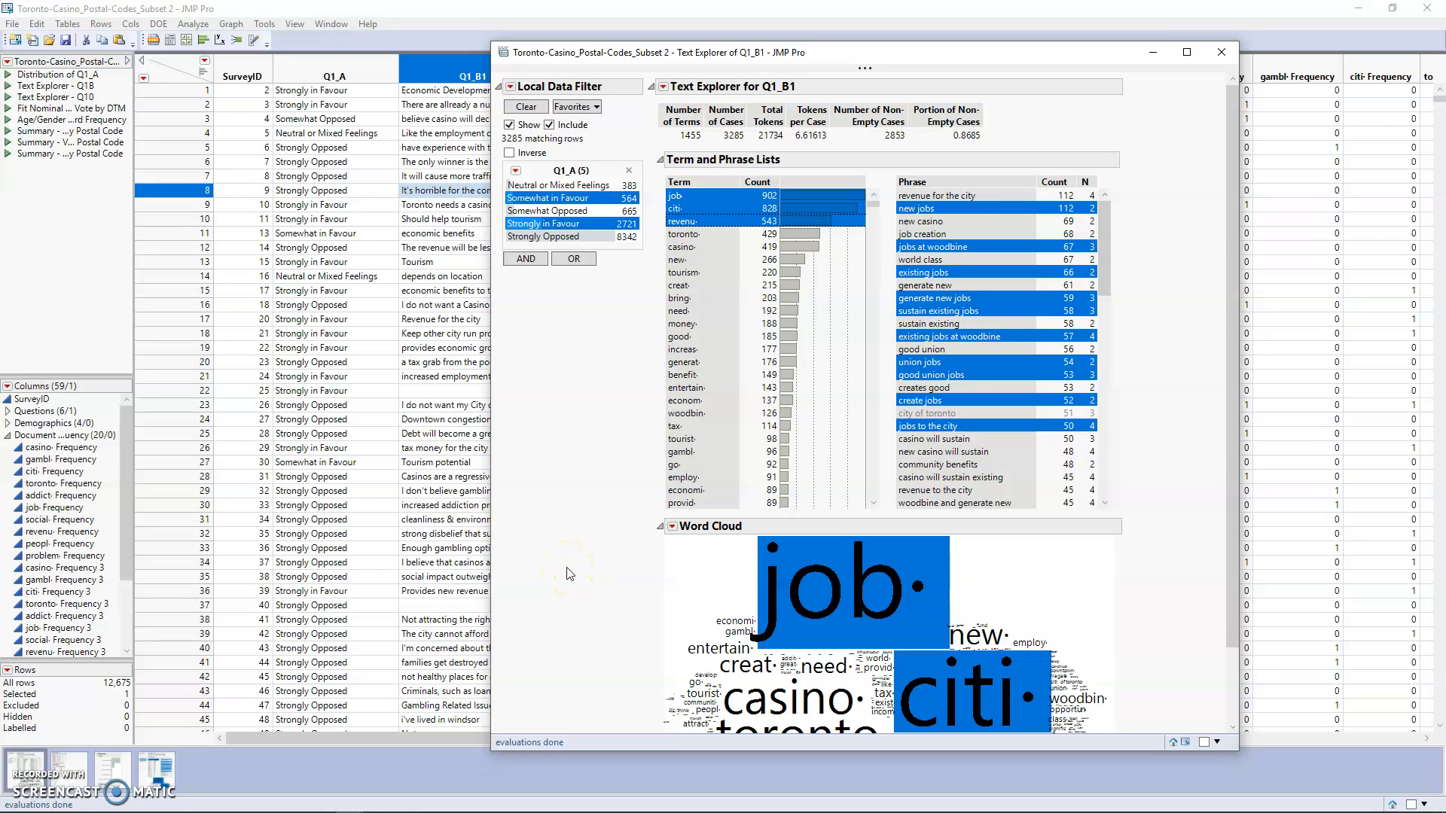